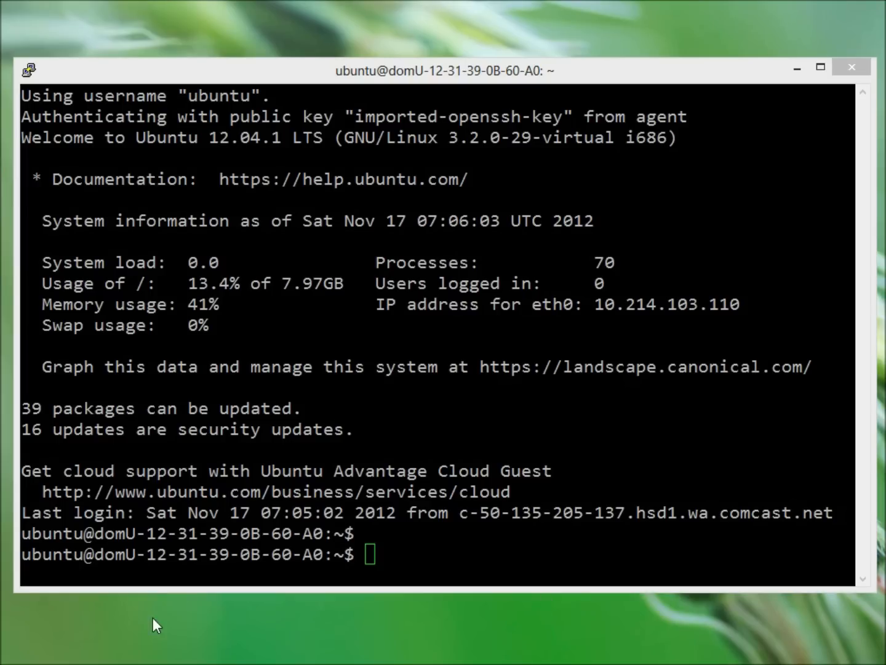
pyautogui.moveTo(378, 412)
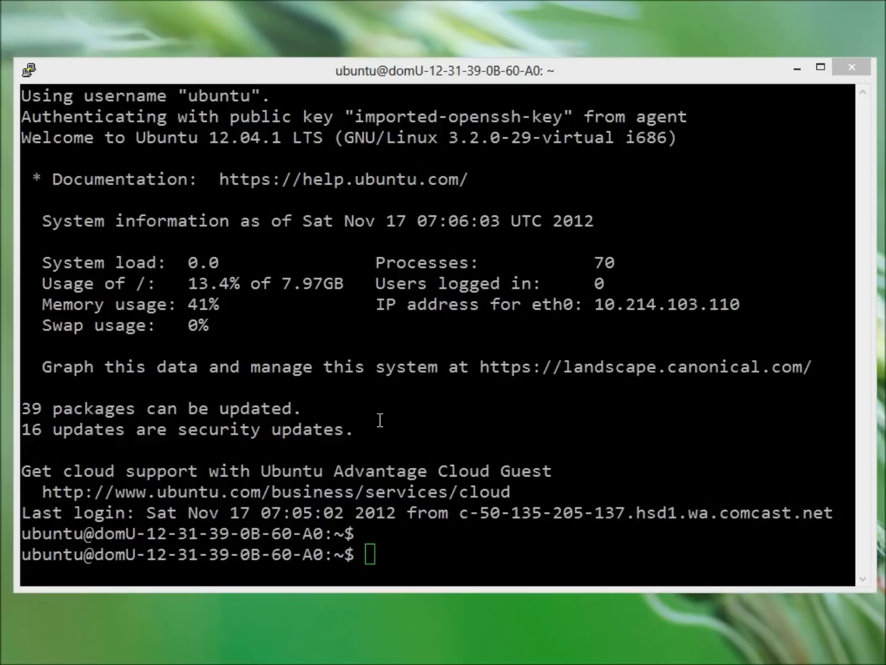
pyautogui.moveTo(381, 418)
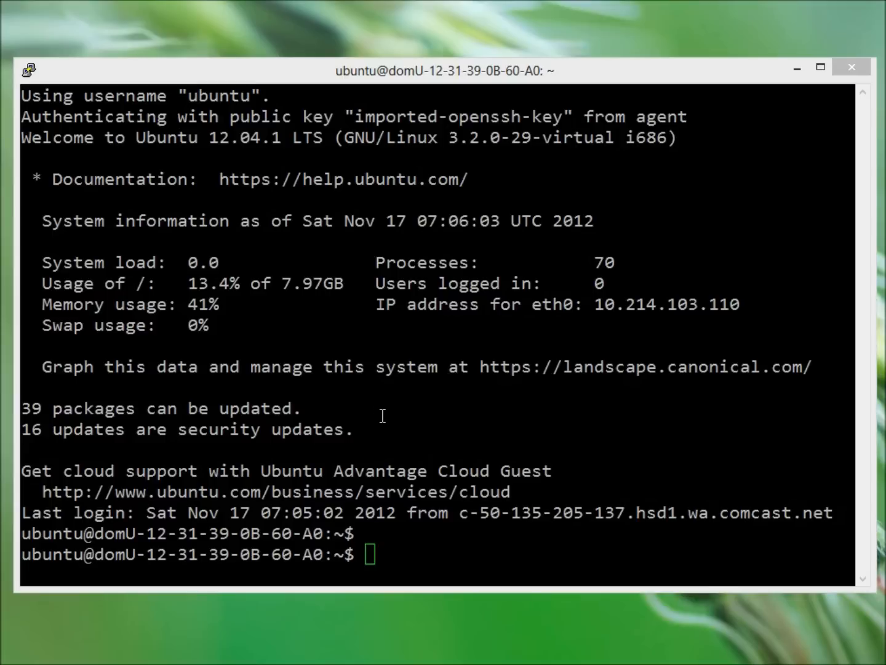
pyautogui.moveTo(407, 415)
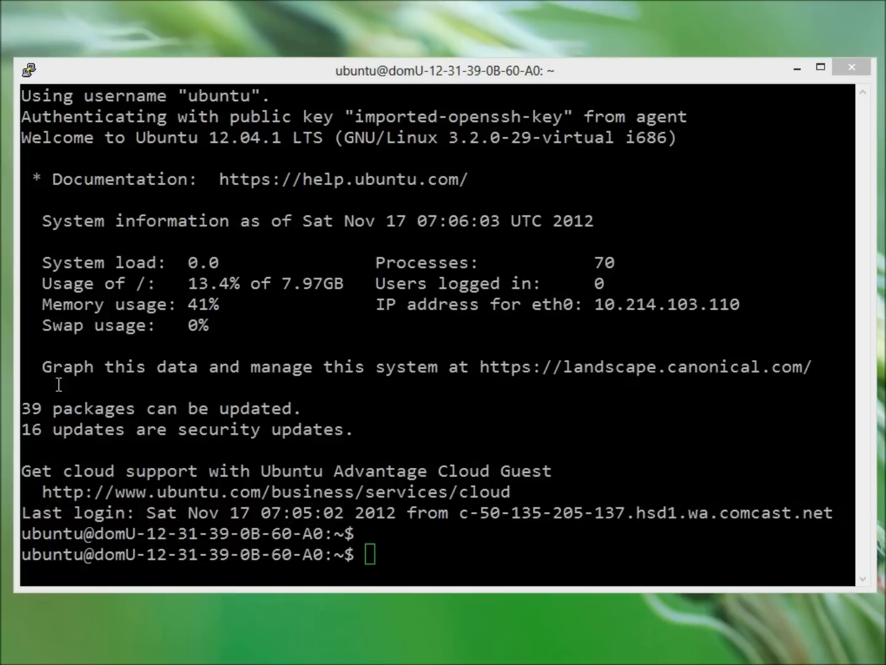
pyautogui.moveTo(296, 480)
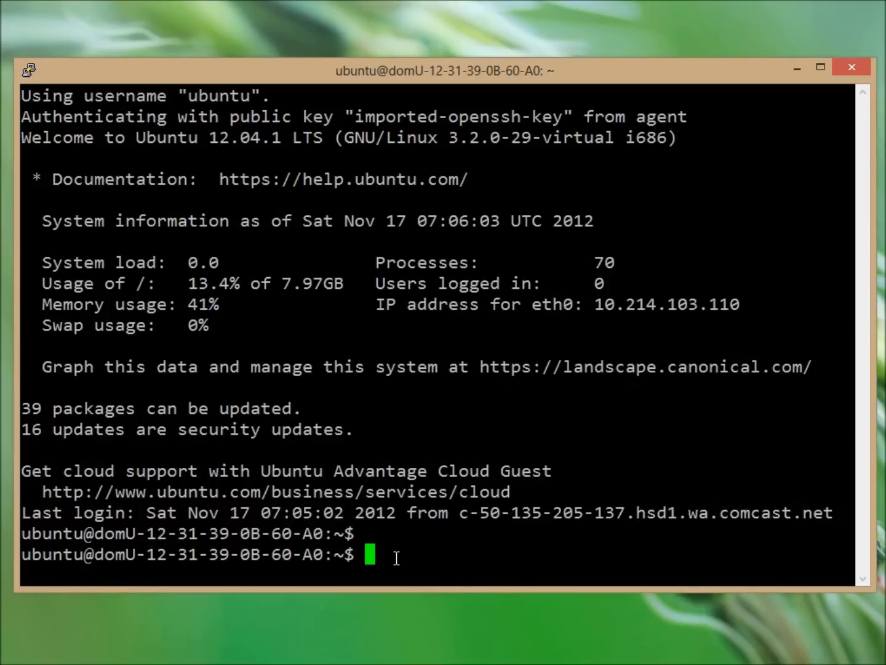
# Step: Create the server group 'bill' with sudo addgroup bill
pyautogui.write('sudo add')
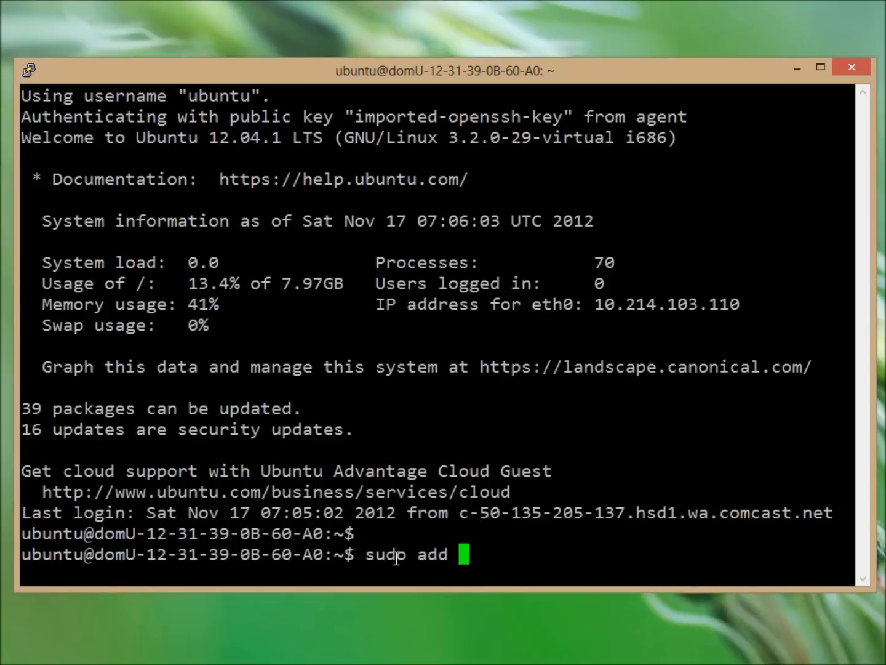
pyautogui.write('group')
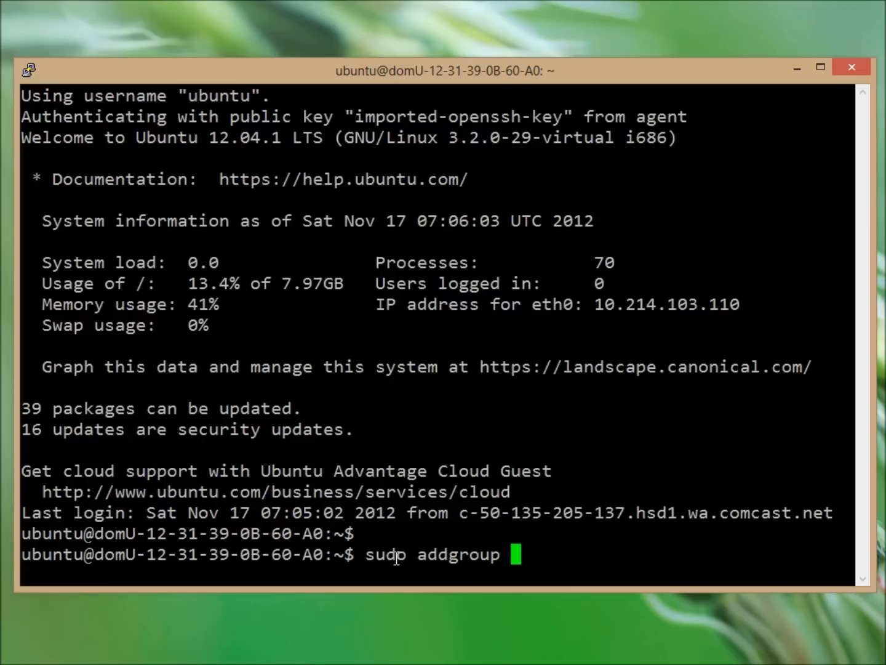
pyautogui.write('bill')
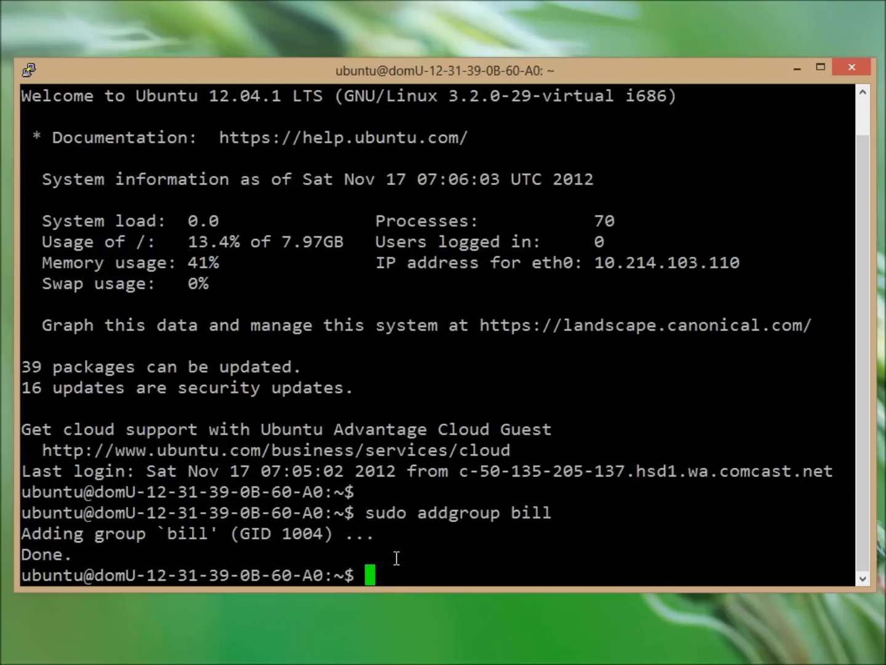
# Step: Type the sudo adduser --ingroup command to add user 'bill' into group 'bill'
pyautogui.write('sudo')
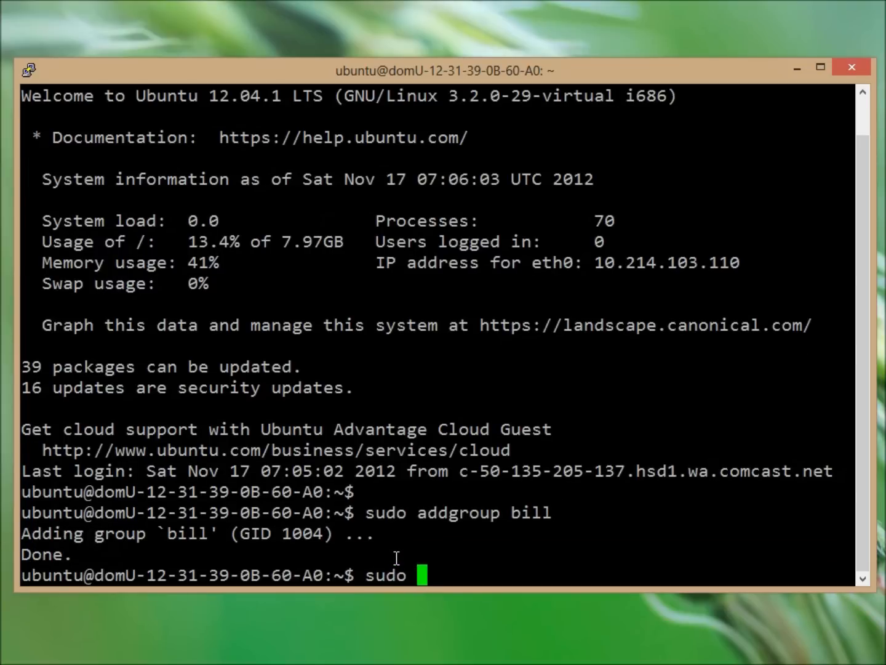
pyautogui.write('adduser')
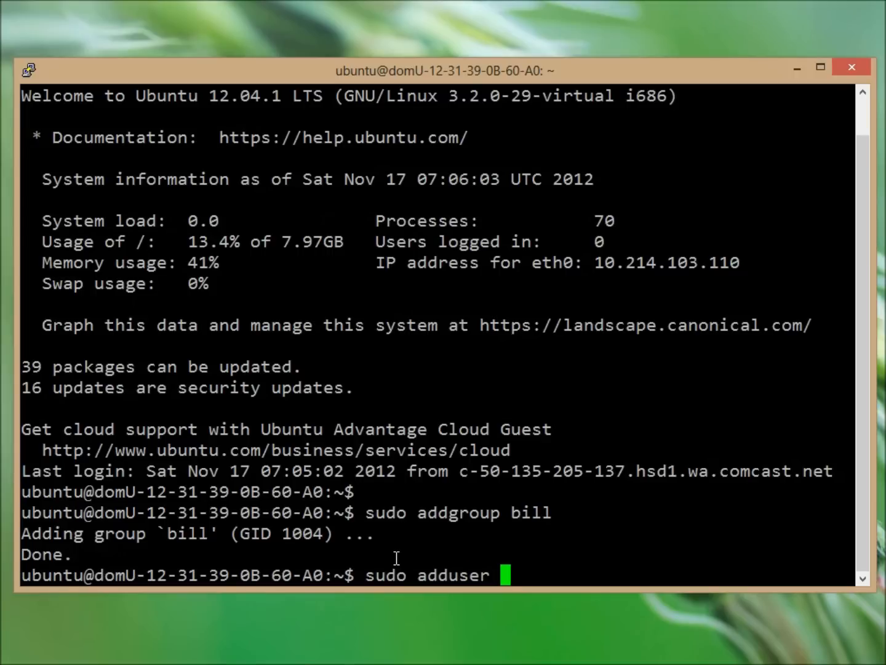
pyautogui.write('--in')
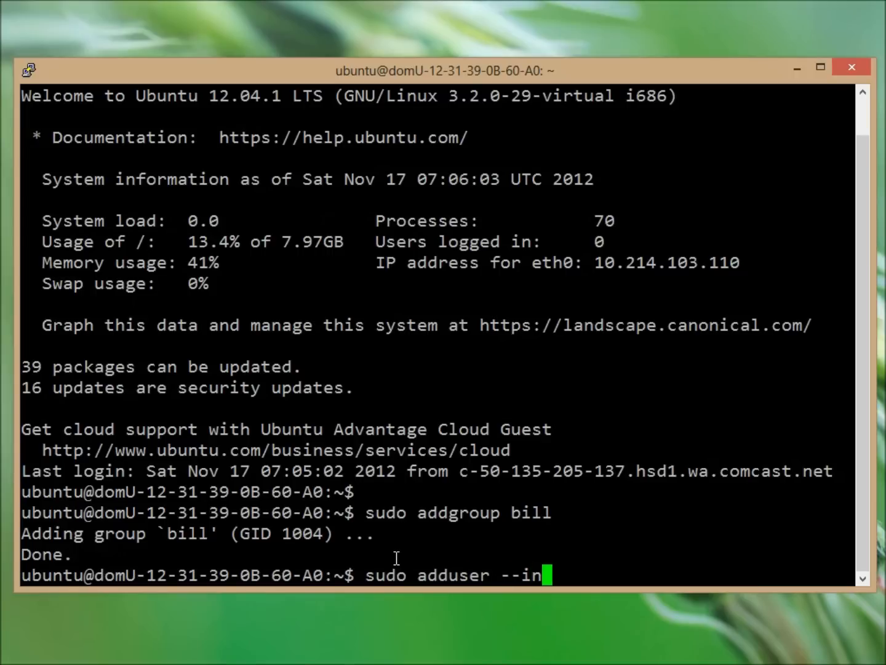
pyautogui.write('group bill bill')
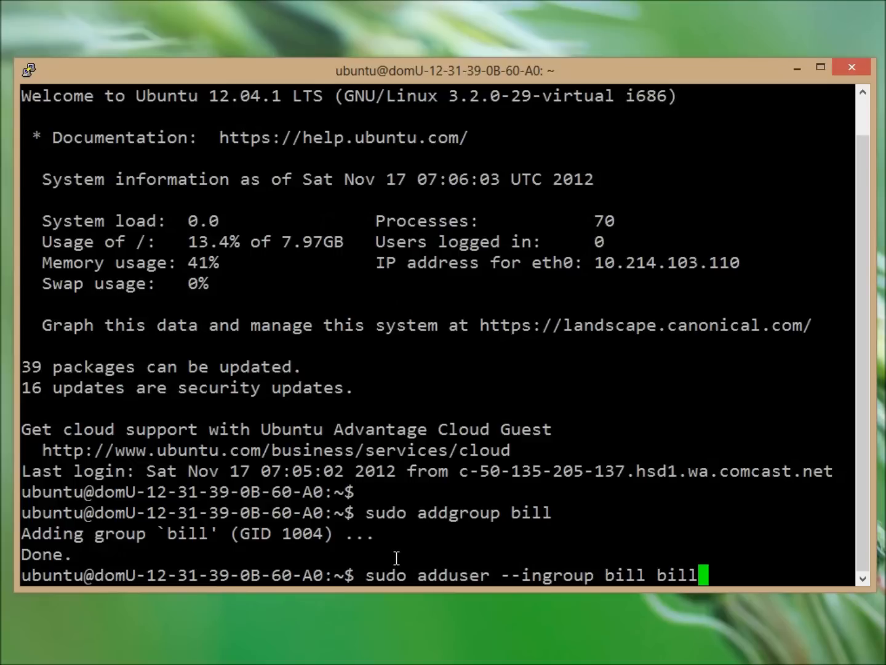
pyautogui.press('Return')
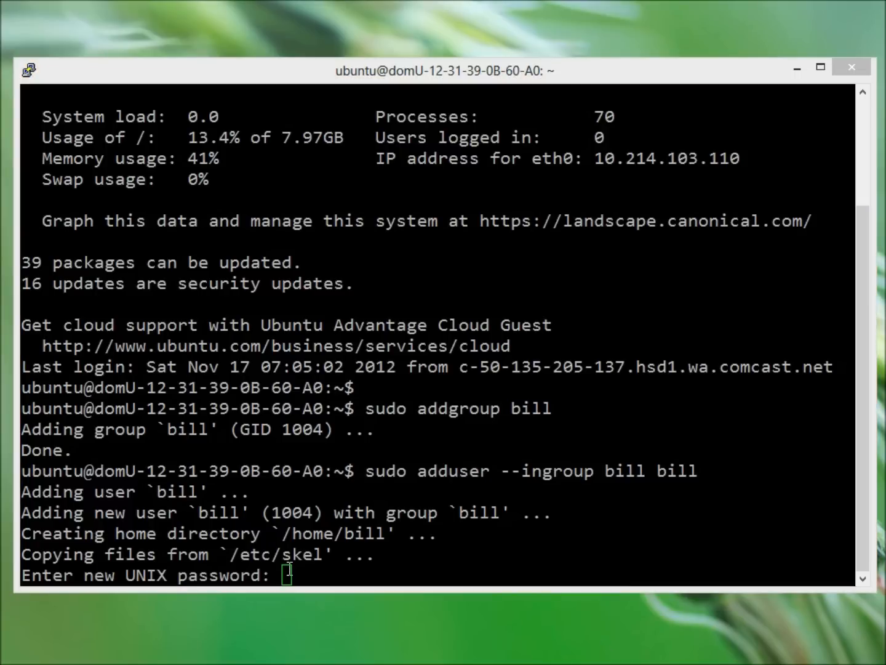
pyautogui.moveTo(644, 428)
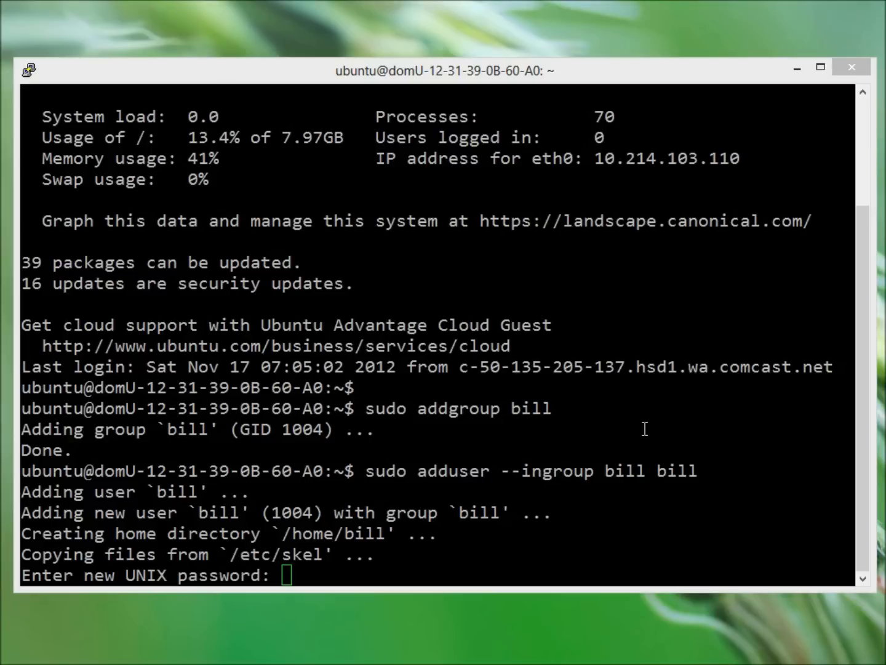
pyautogui.moveTo(419, 104)
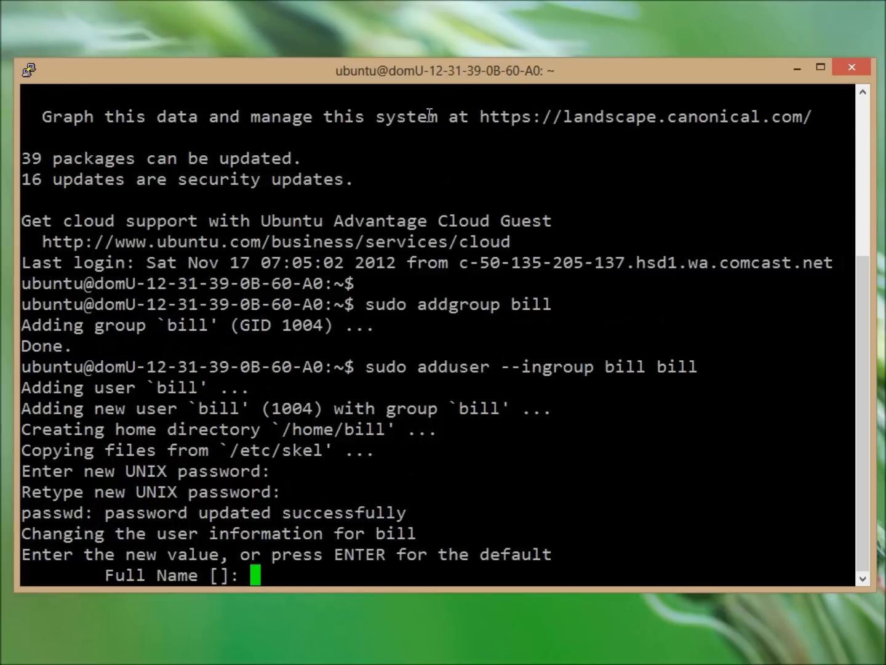
pyautogui.write('Bill Smith')
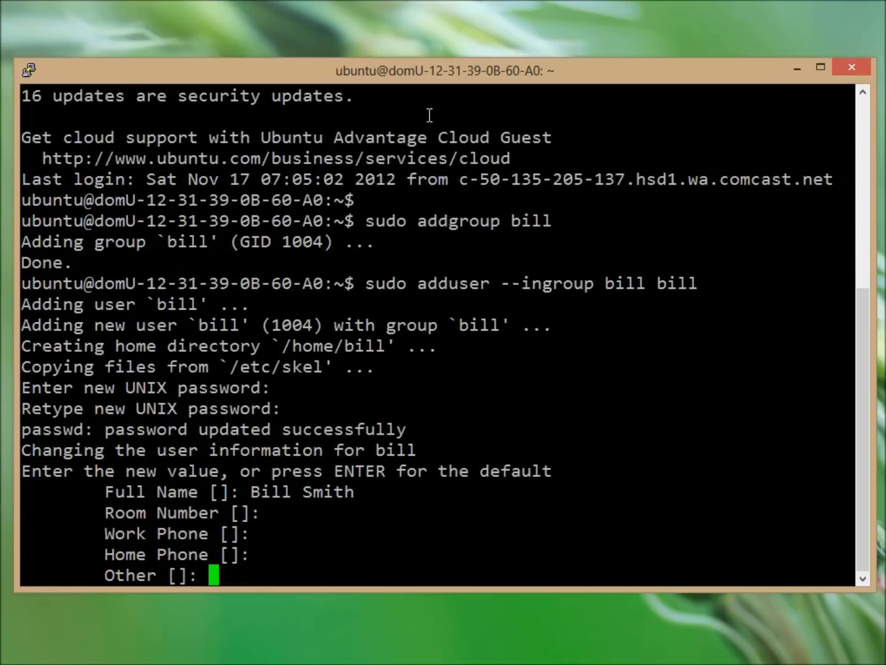
pyautogui.write('Y/n] Y')
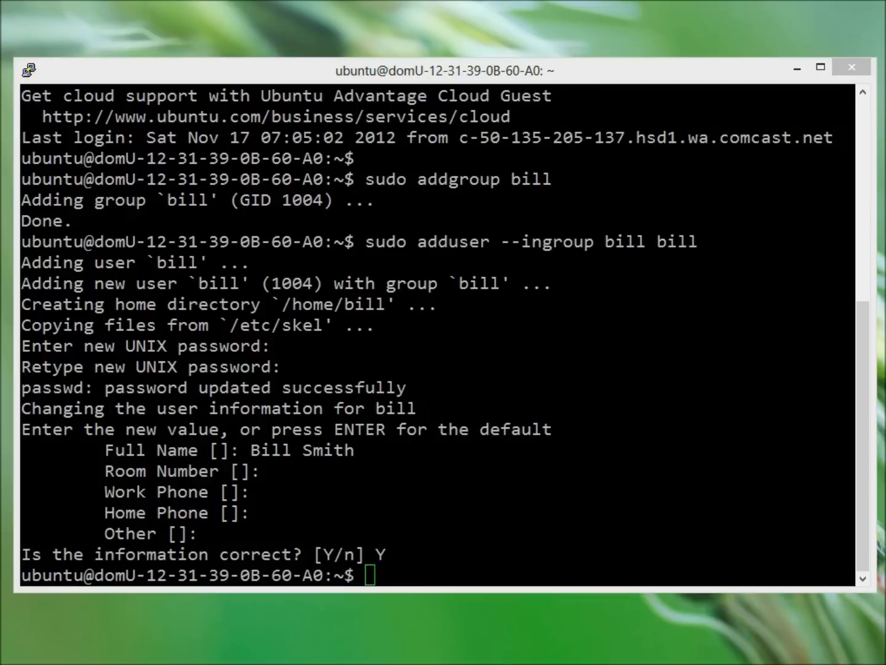
pyautogui.write('s')
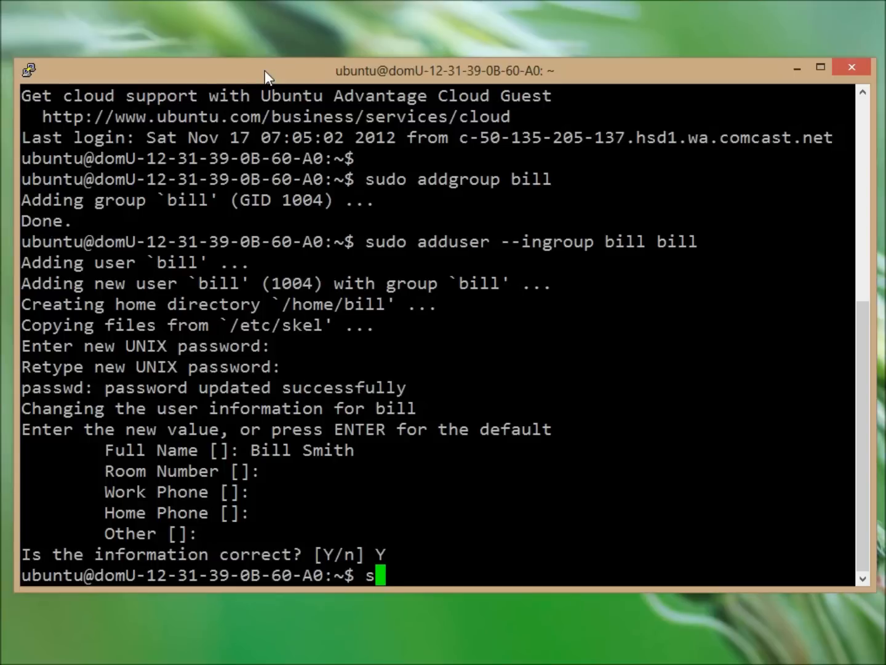
# Step: Switch to a login shell as bill with su -l bill
pyautogui.write('u -l')
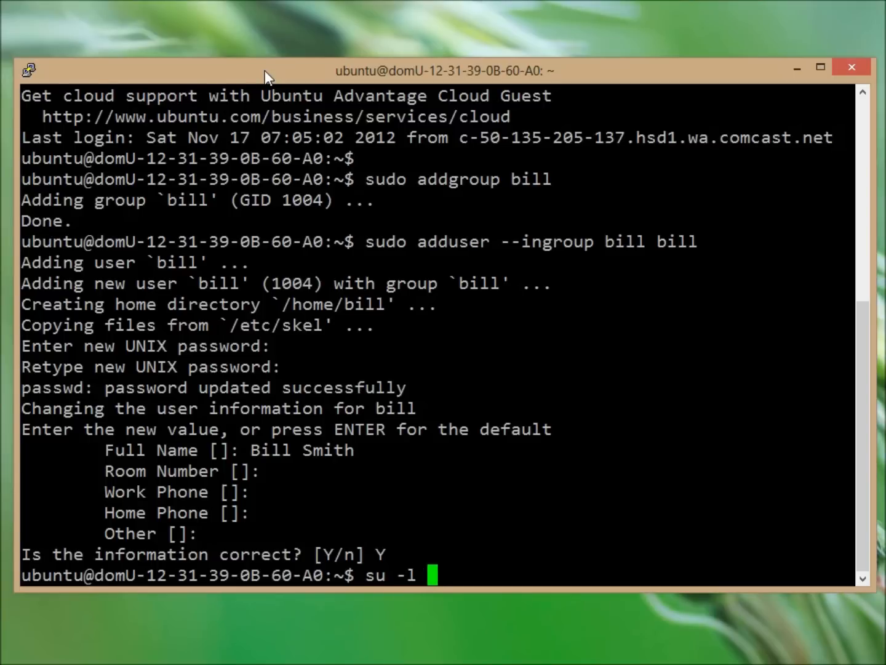
pyautogui.write('bill')
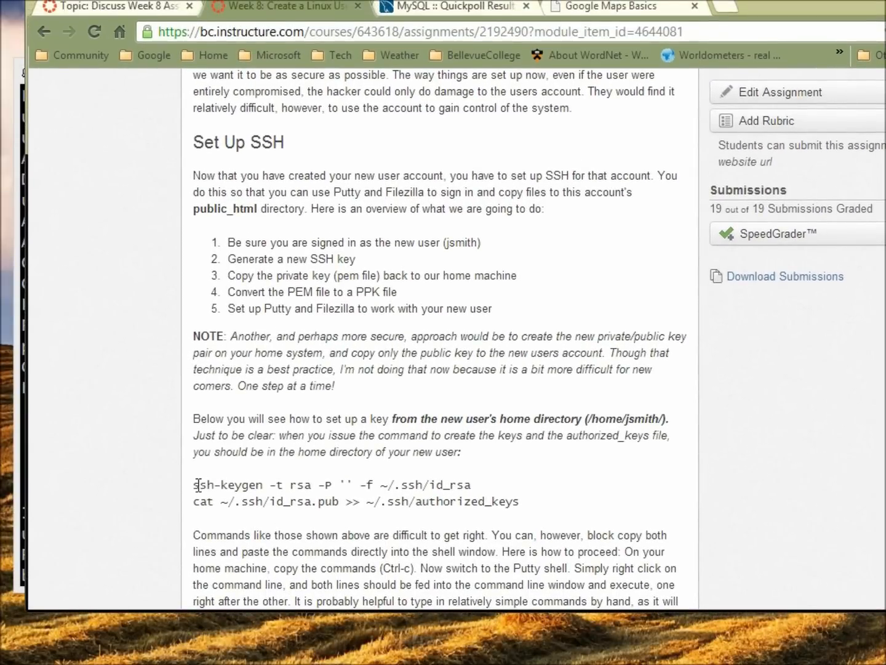
# Step: Select the ssh-keygen and cat commands in the Canvas Set Up SSH instructions
pyautogui.moveTo(193, 484); pyautogui.dragTo(518, 501)
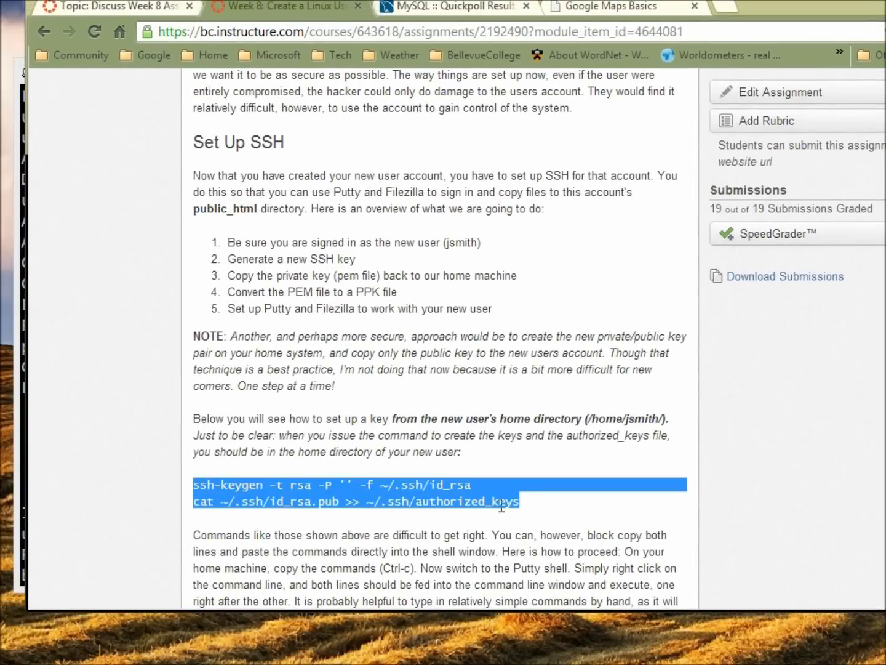
pyautogui.moveTo(495, 520)
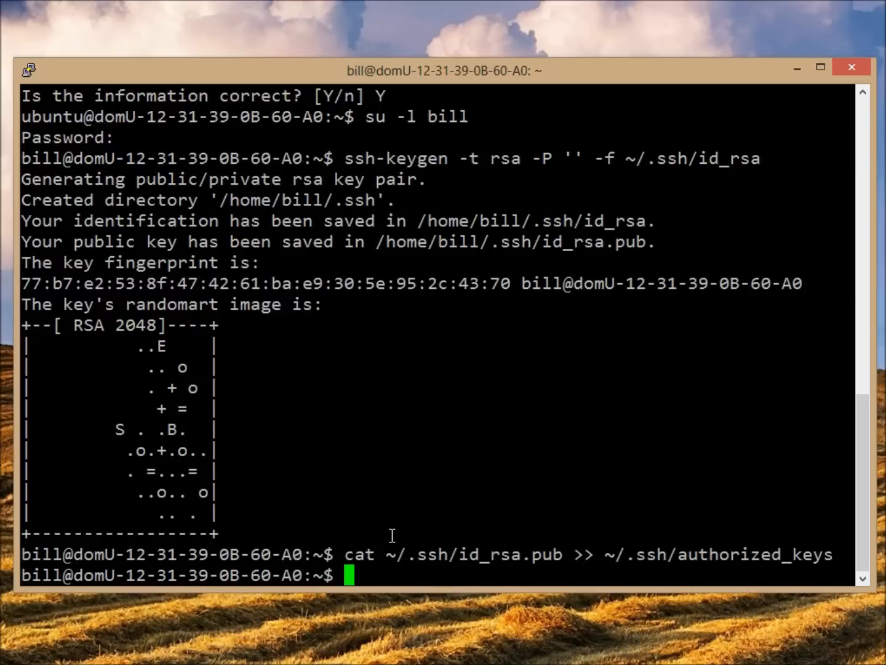
# Step: Check bill's ~/.ssh key files, then exit back to the ubuntu user
pyautogui.write('cd .ssh/')
pyautogui.write('ls')
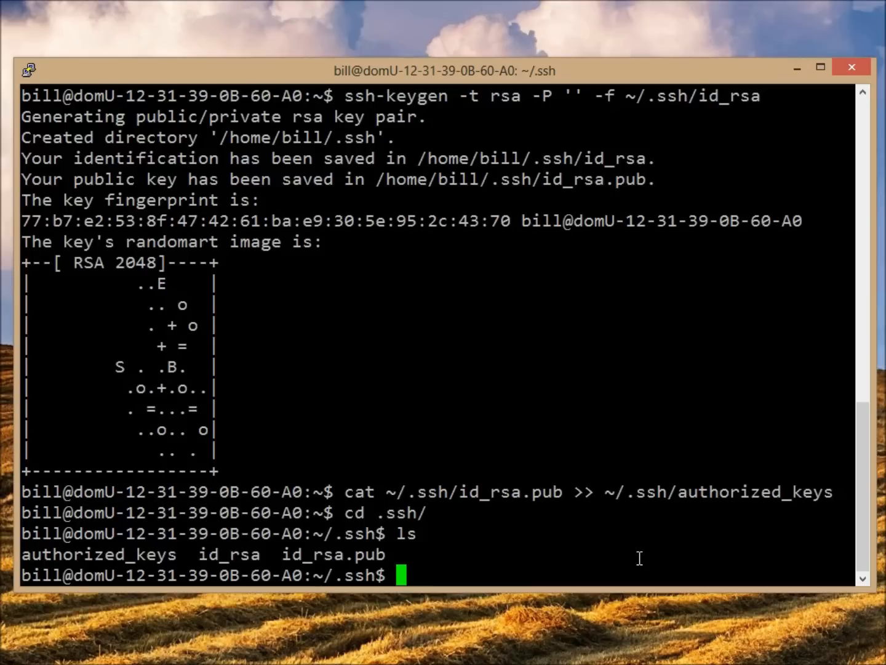
pyautogui.write('exit')
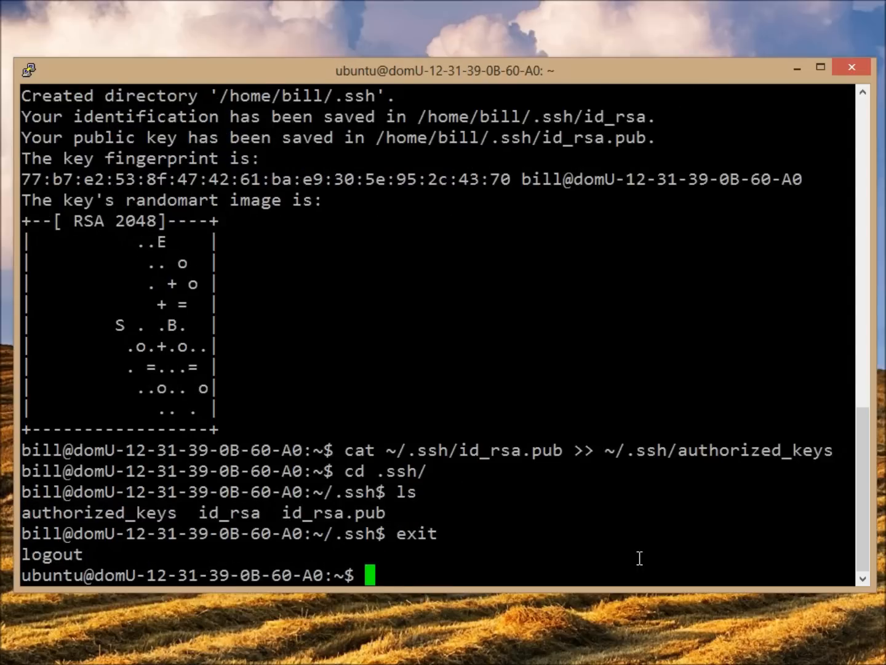
# Step: Run sudo /home/bill/.ssh/id_rsa id_bill_rsa.pem, which fails with 'command not found'
pyautogui.write('su')
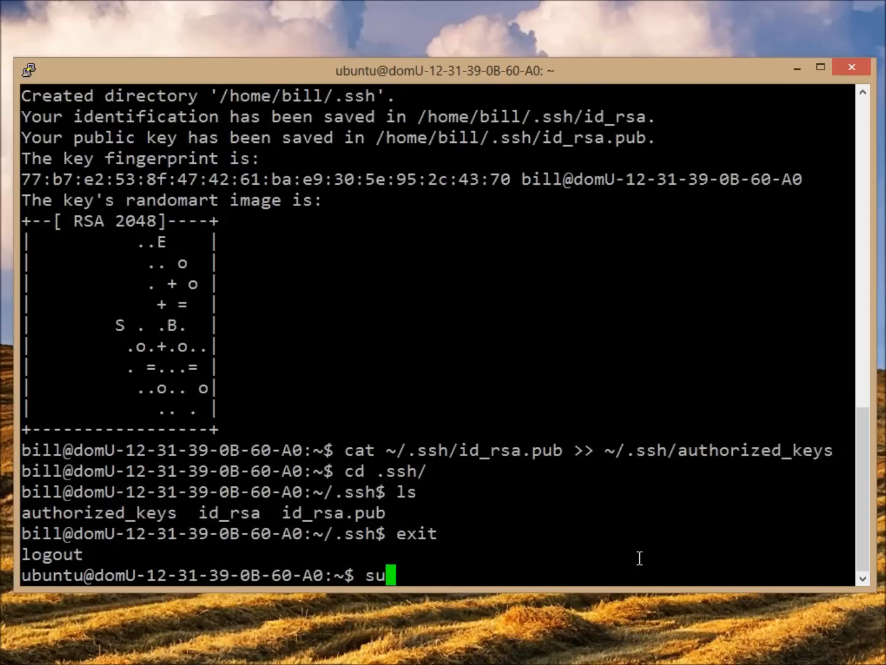
pyautogui.write('do')
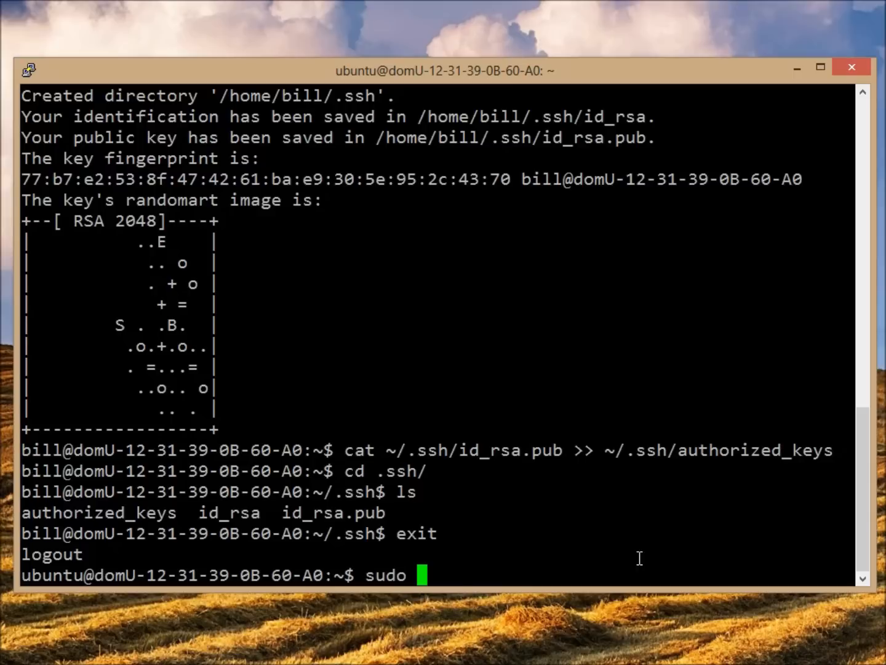
pyautogui.write('/hom')
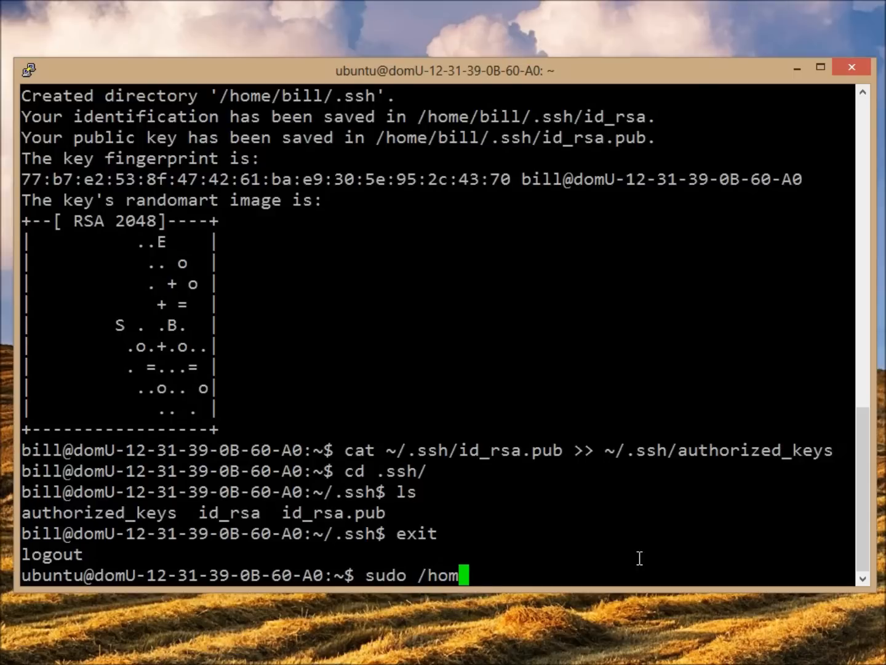
pyautogui.write('e/bill/')
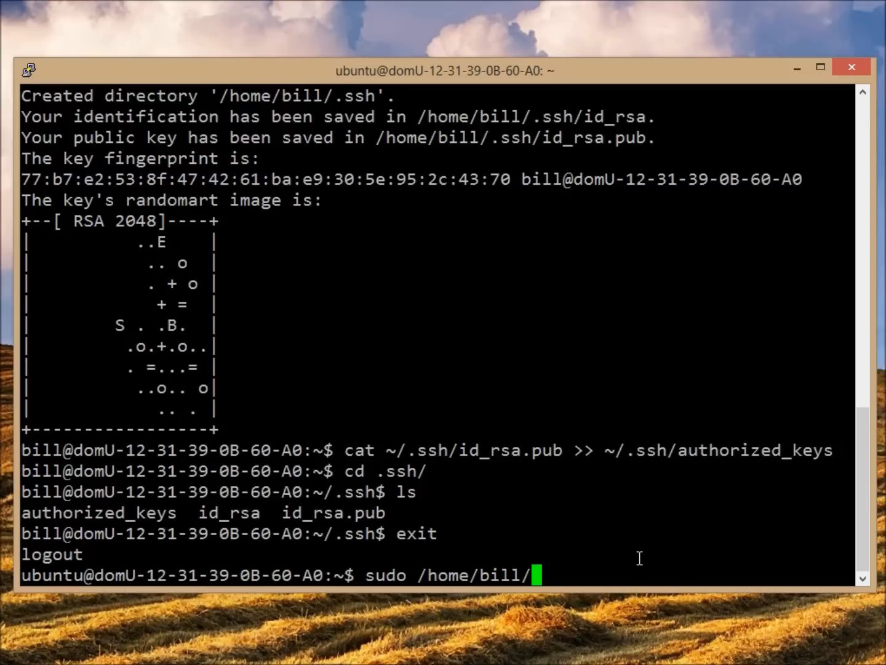
pyautogui.write('.ssh/')
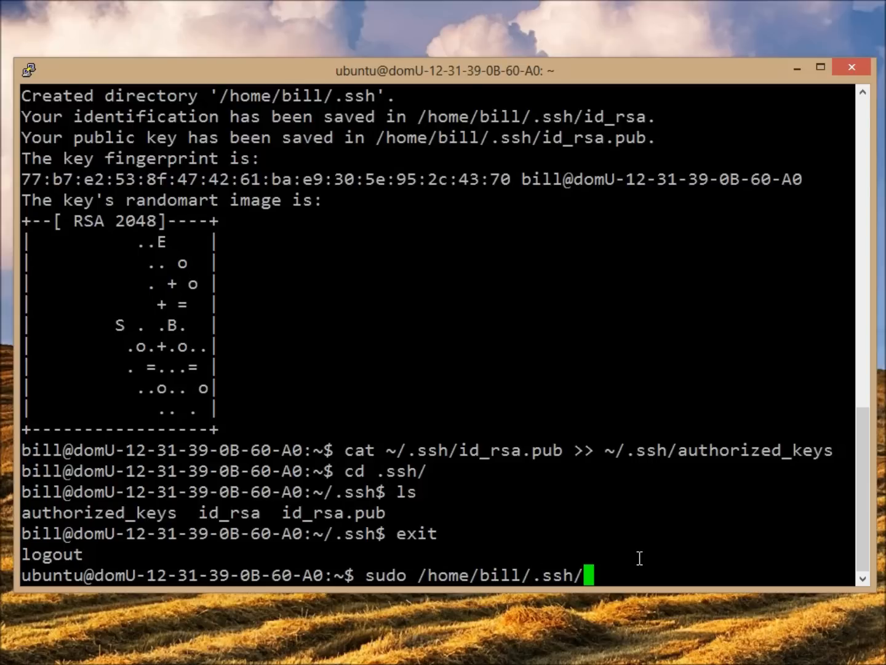
pyautogui.write('id')
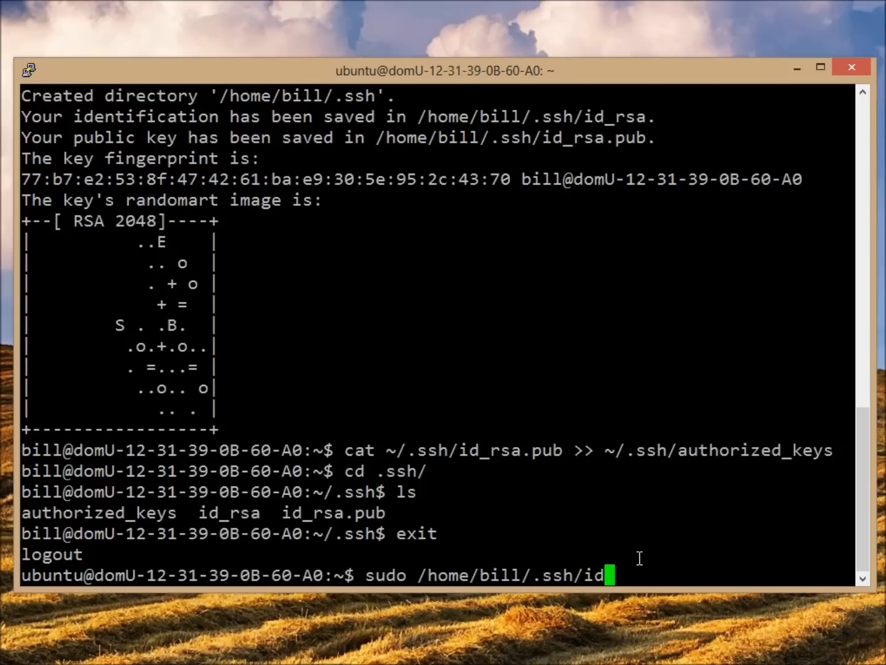
pyautogui.write('rsa id_bi')
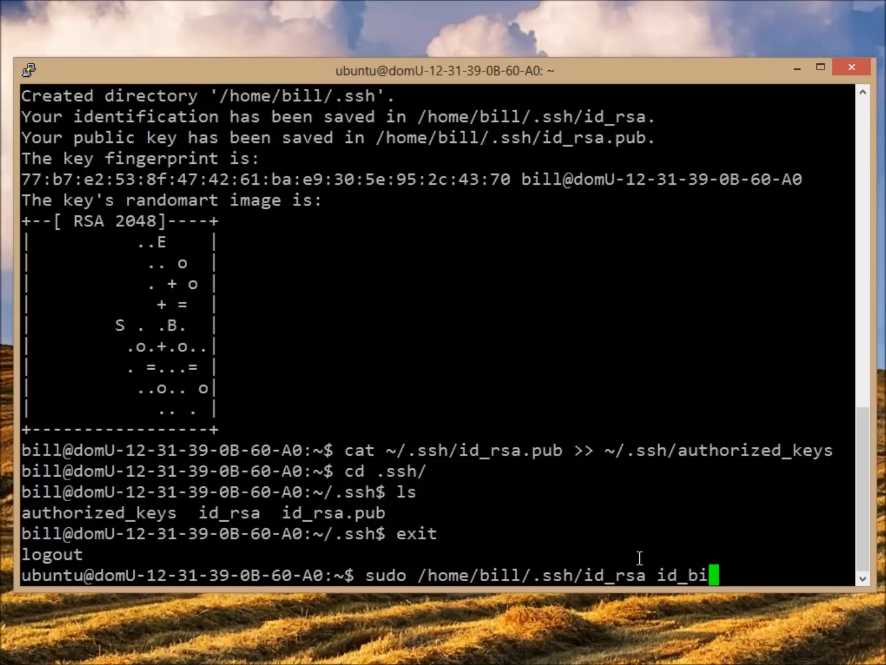
pyautogui.write('ll_')
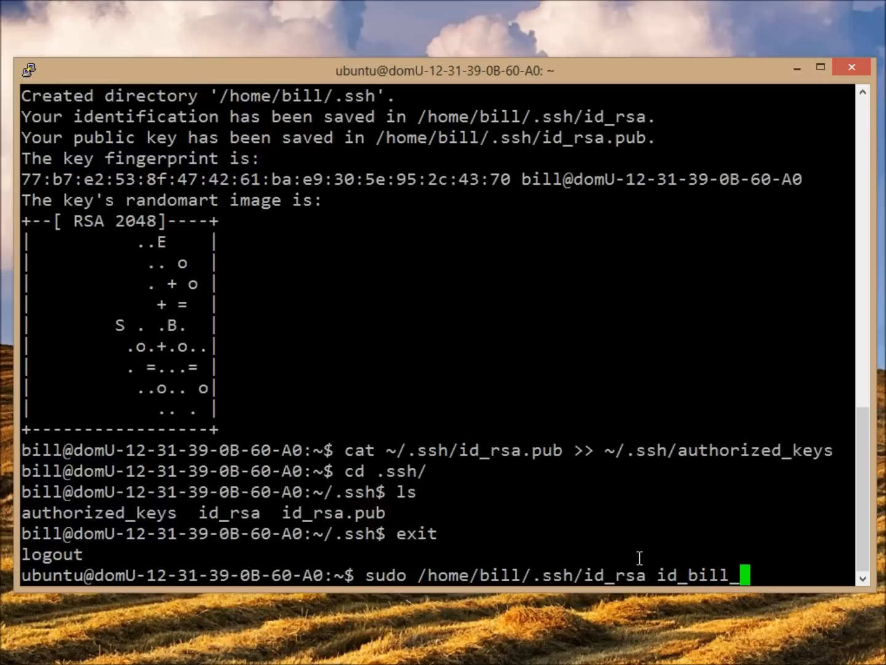
pyautogui.write('rsa.')
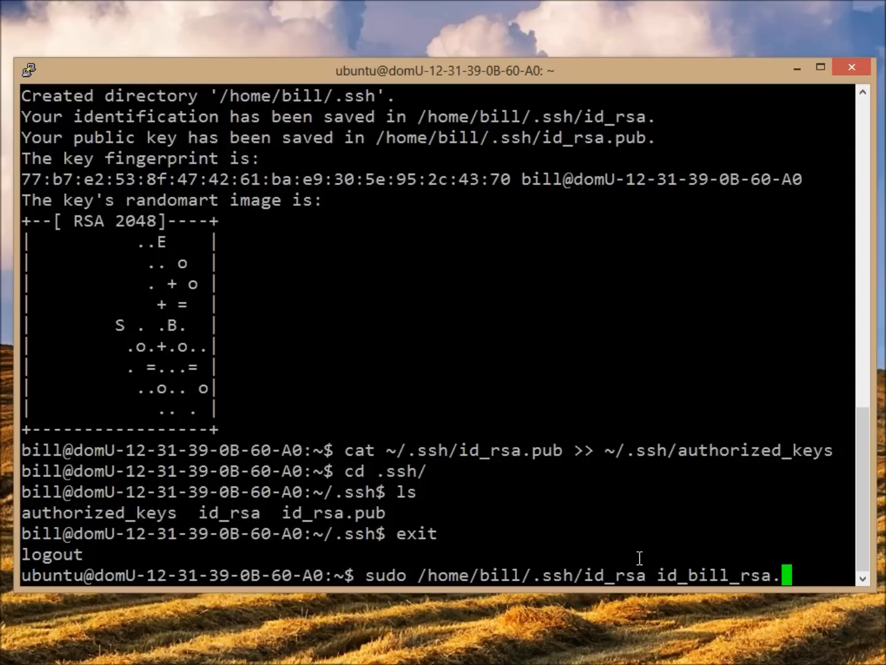
pyautogui.write('pe')
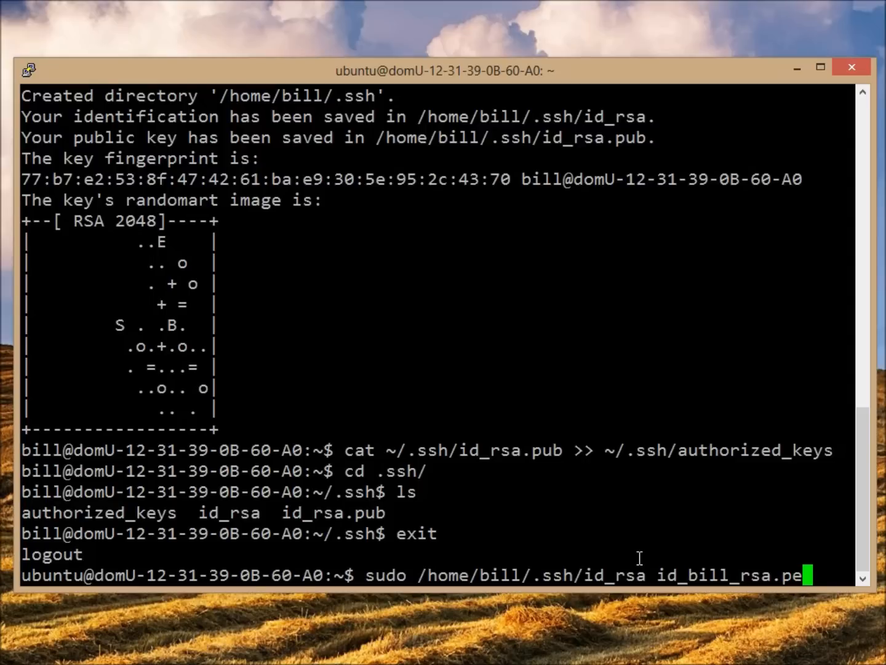
pyautogui.write('m')
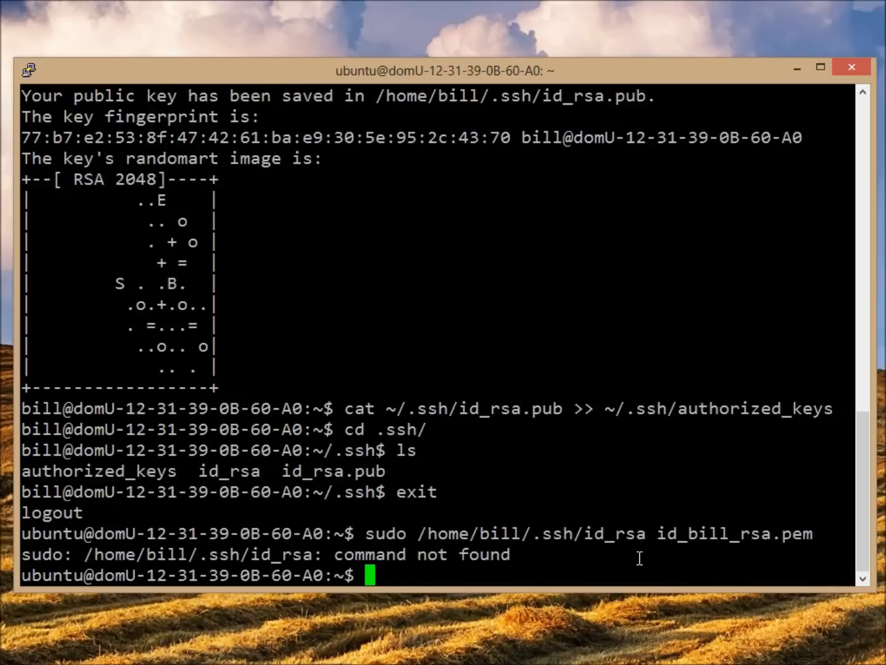
# Step: Copy bill's id_rsa to id_bill_rsa.pem with cp and list it with ls -la
pyautogui.press('Up')
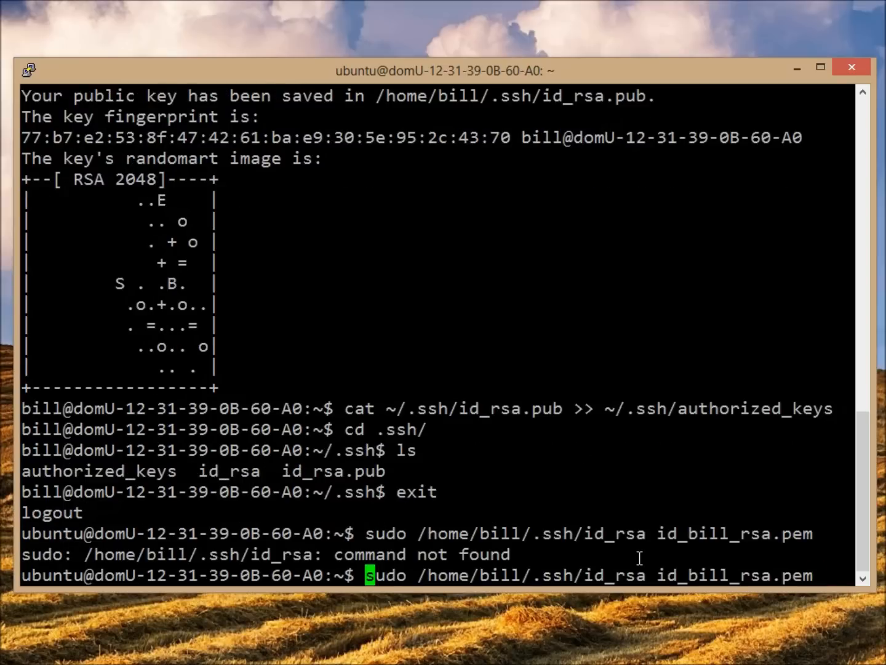
pyautogui.write('cp')
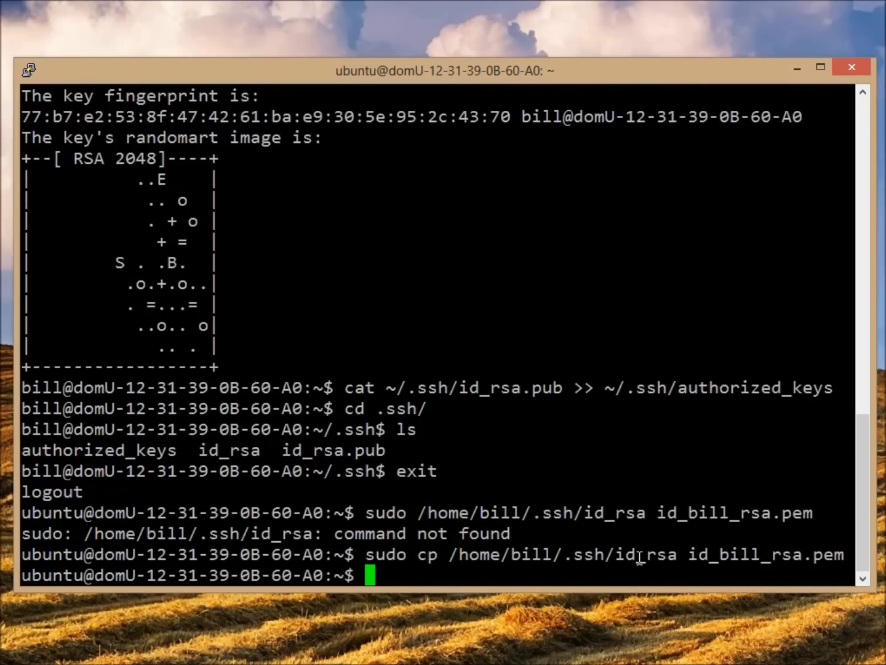
pyautogui.write('ls -la')
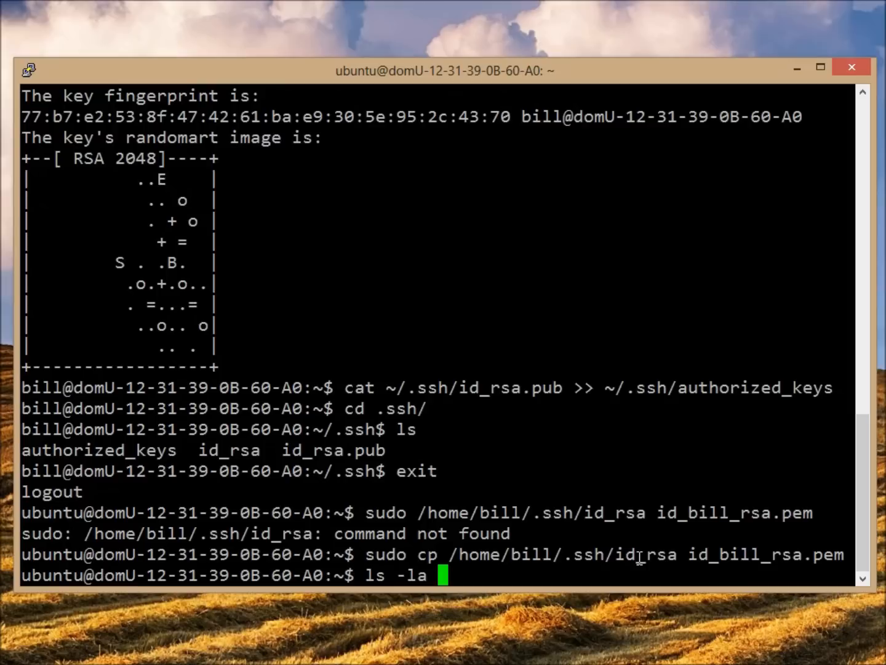
pyautogui.write('id_bill_rsa.pem')
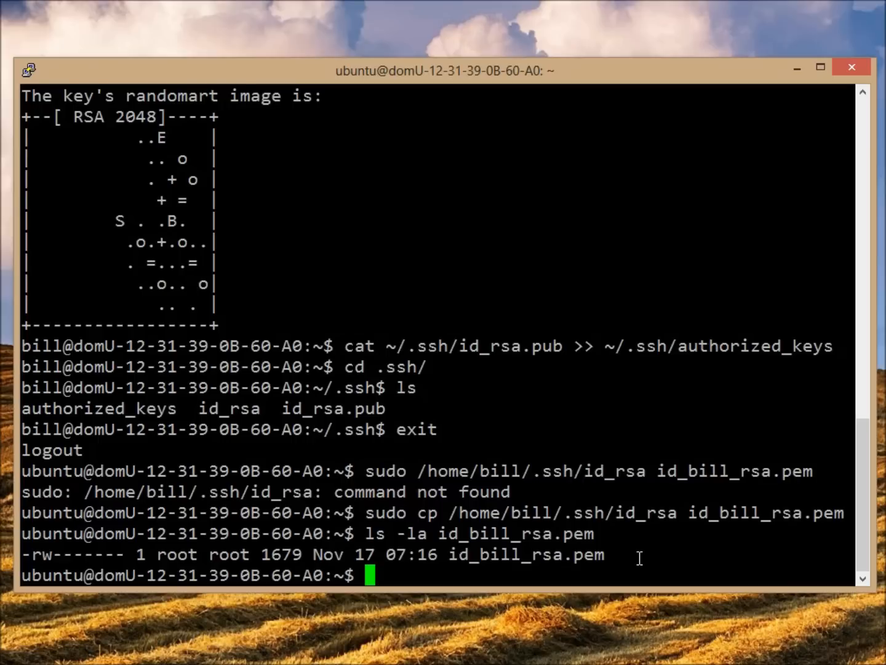
# Step: Make ubuntu the owner of id_bill_rsa.pem with sudo chown ubuntu:ubuntu
pyautogui.write('sudo cho')
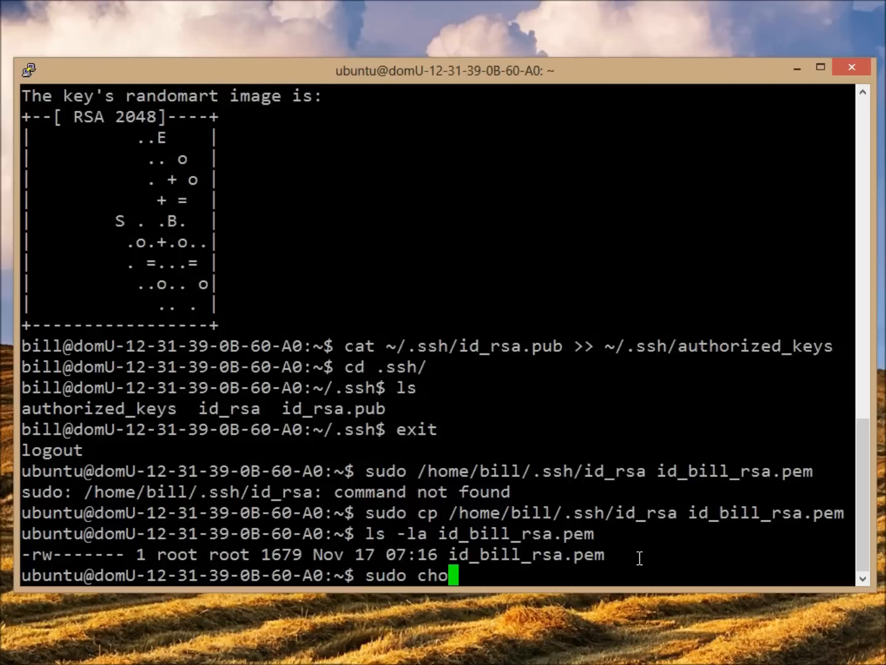
pyautogui.write('wn')
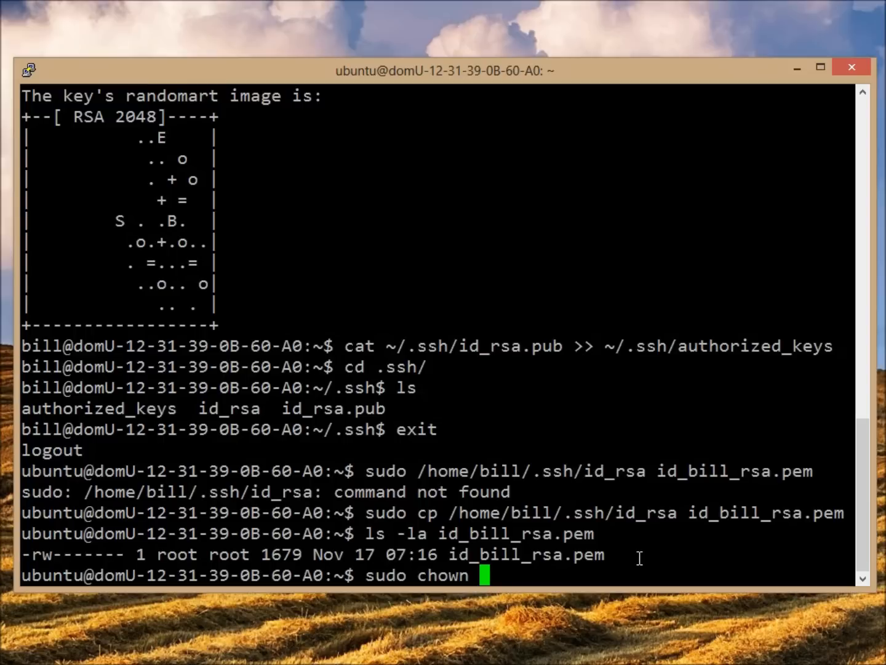
pyautogui.write('ubun')
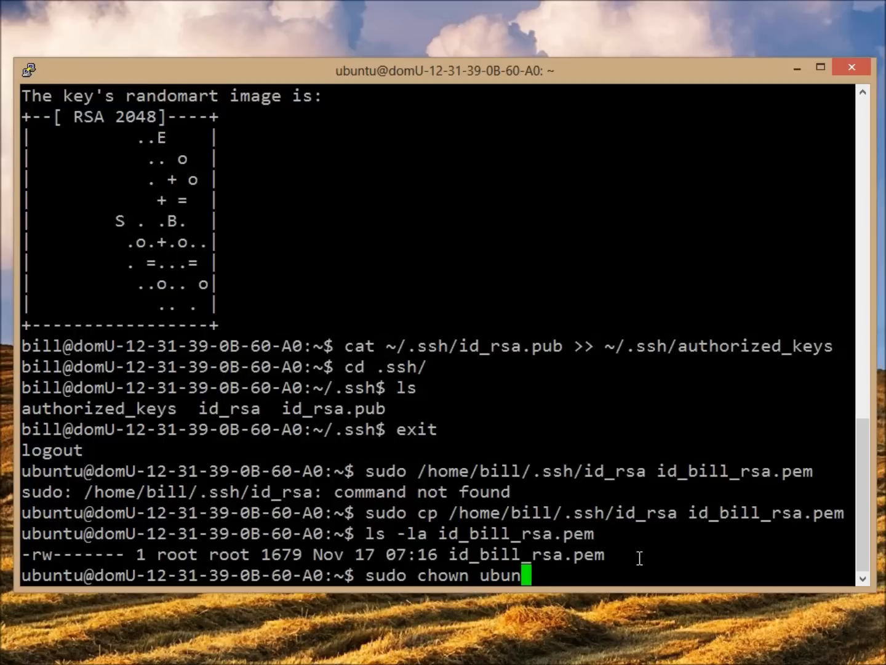
pyautogui.write('tu:')
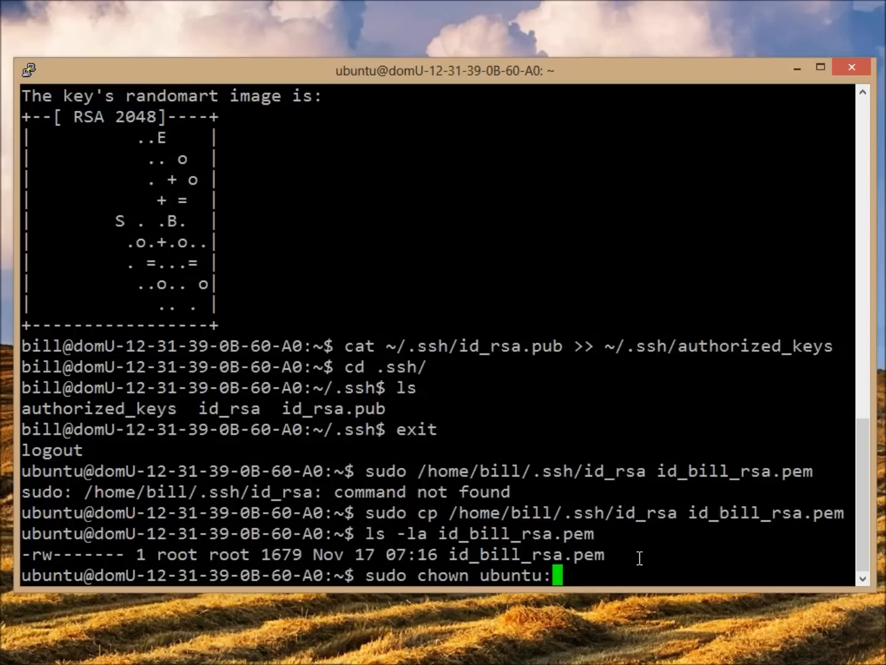
pyautogui.write('ubun')
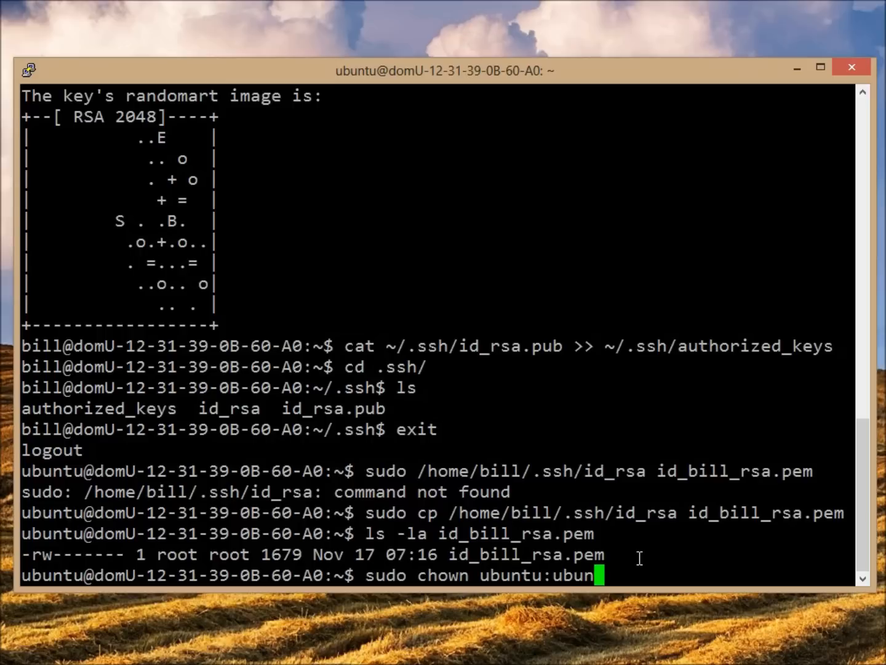
pyautogui.write('tu')
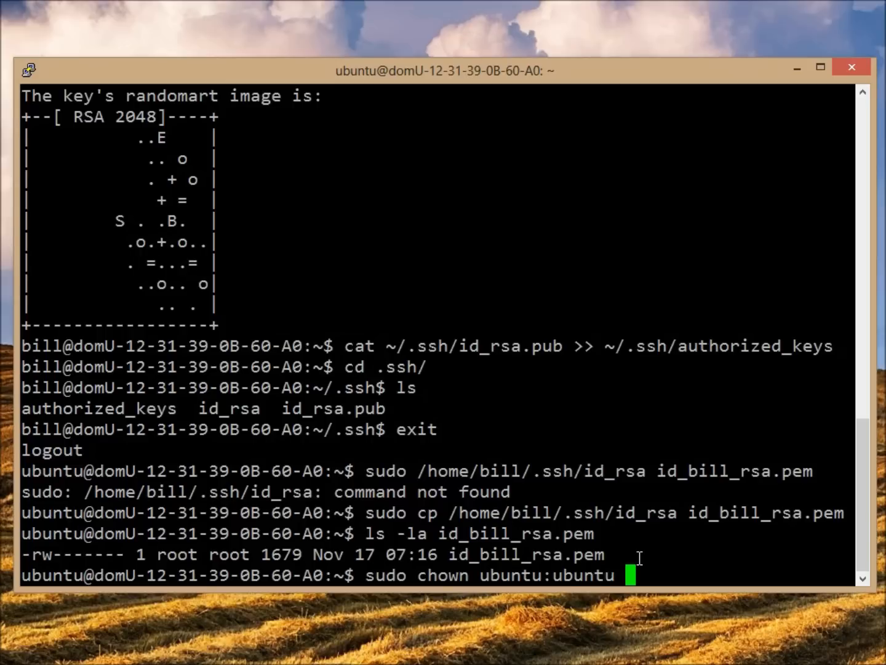
pyautogui.write('id_b')
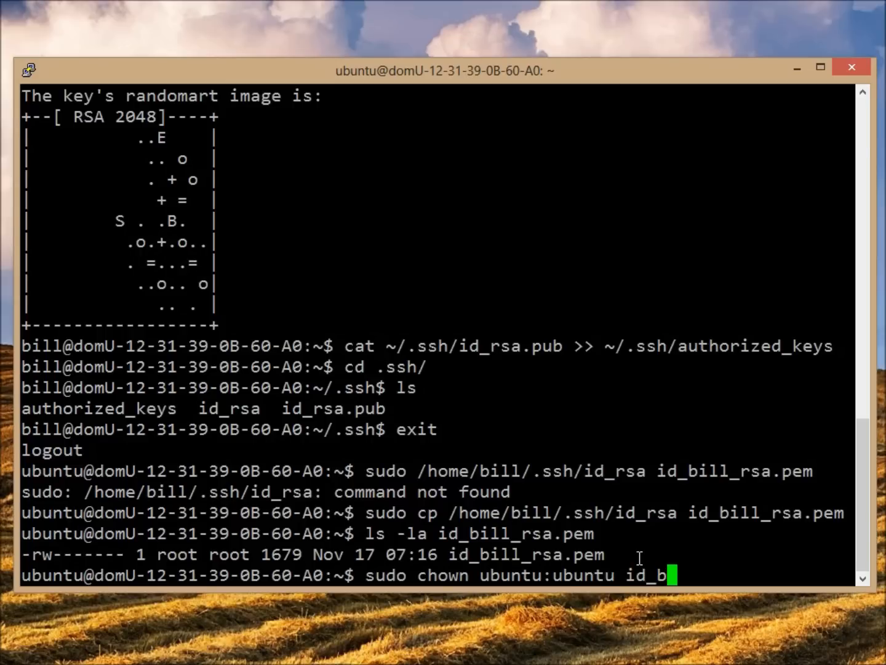
pyautogui.write('ill_rsa.pem')
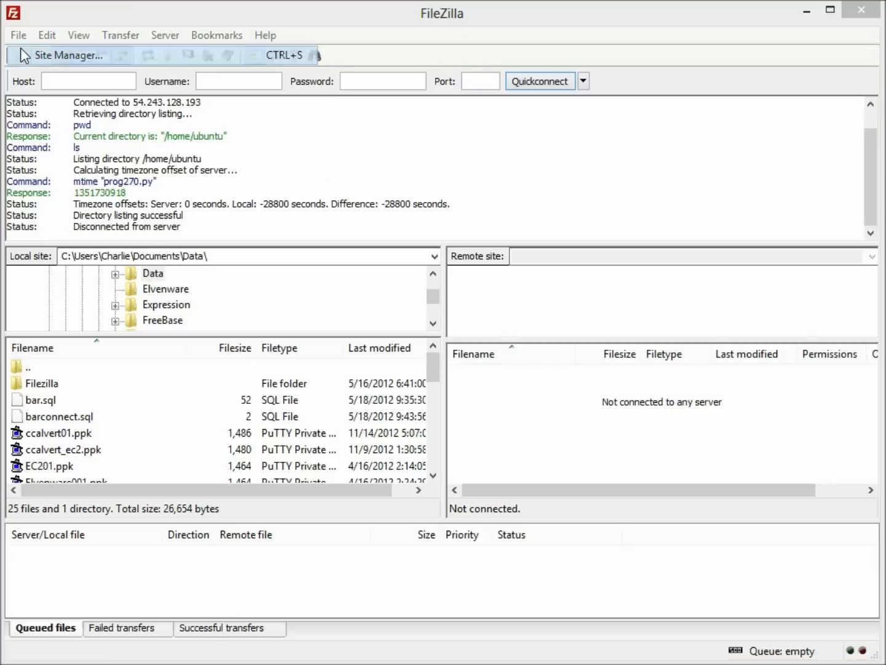
# Step: Connect to the saved EC202 site and download id_bill_rsa.pem into the local Data folder
pyautogui.click(68, 55)
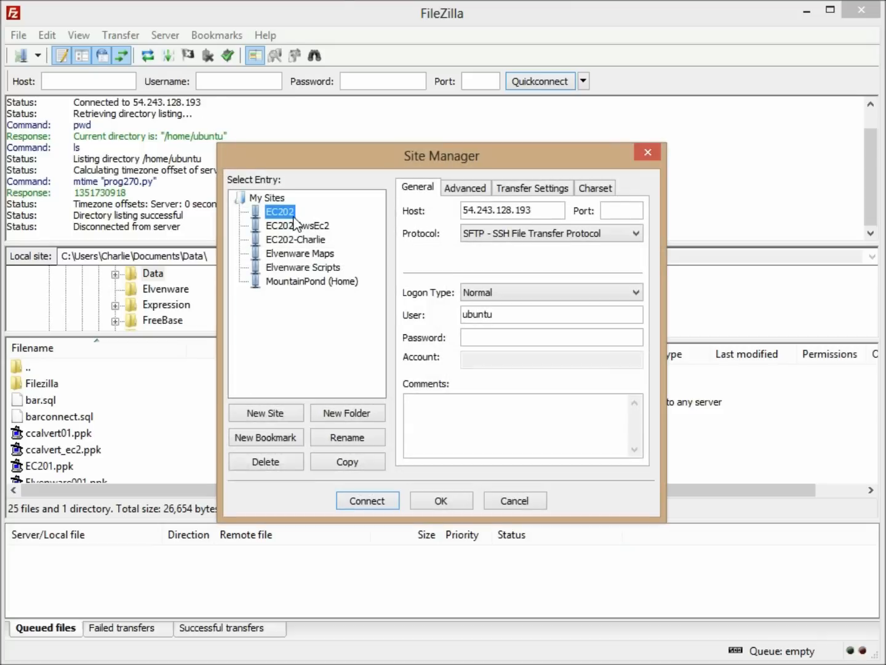
pyautogui.click(366, 500)
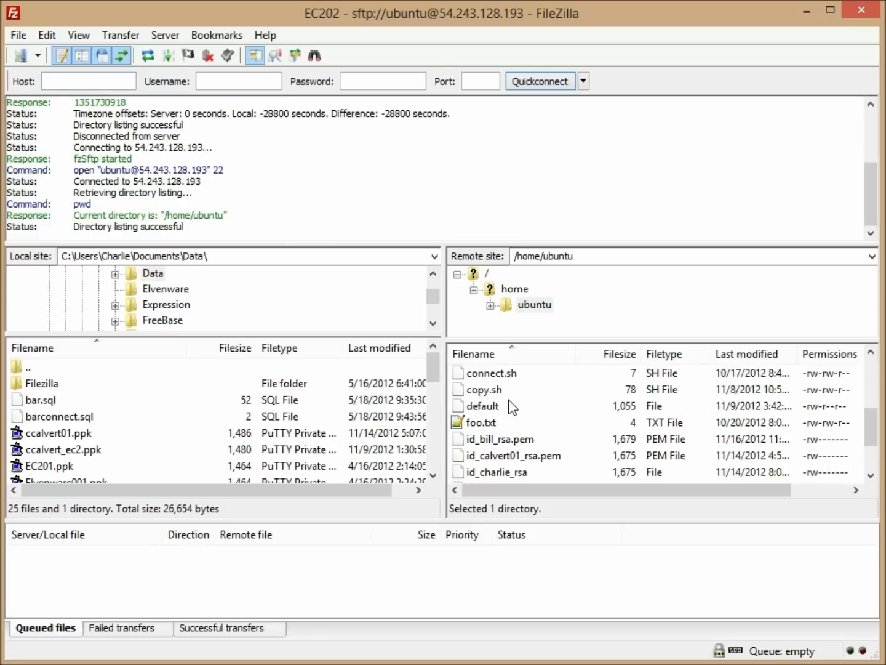
pyautogui.click(500, 439)
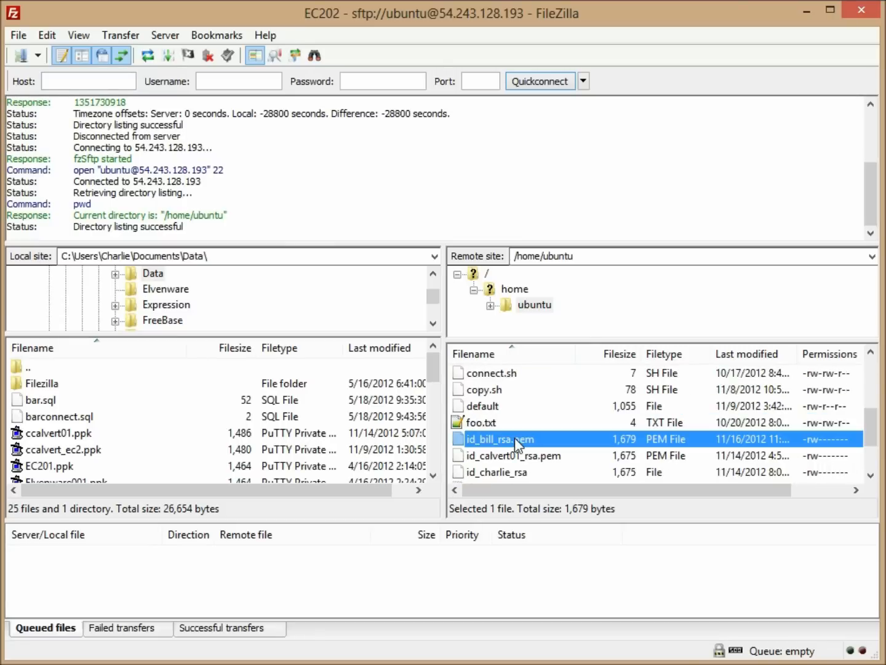
pyautogui.rightClick(500, 439)
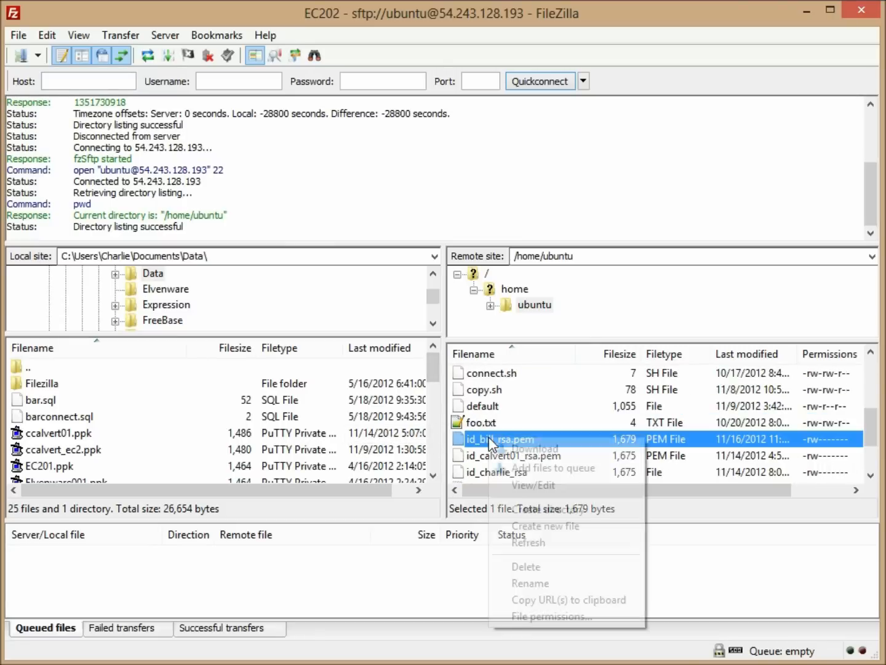
pyautogui.click(534, 448)
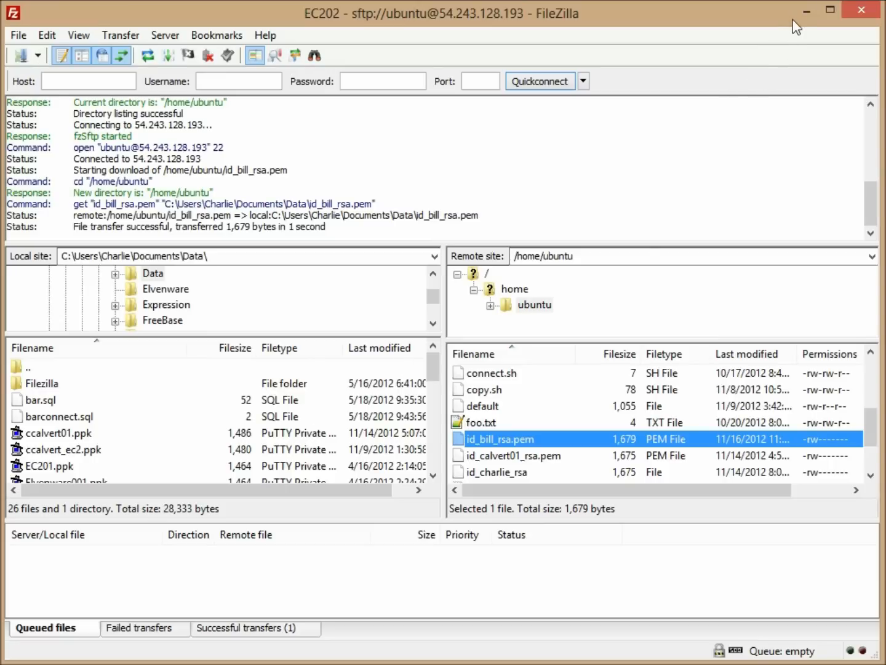
pyautogui.moveTo(807, 10)
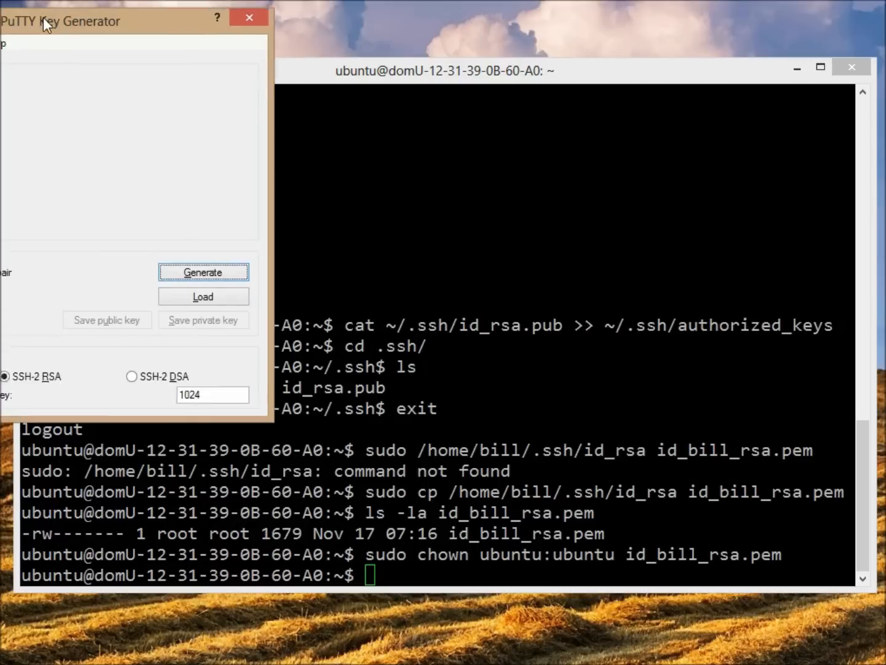
# Step: Import the OpenSSH key id_bill_rsa.pem into PuTTYgen via the Conversions menu
pyautogui.click(216, 116)
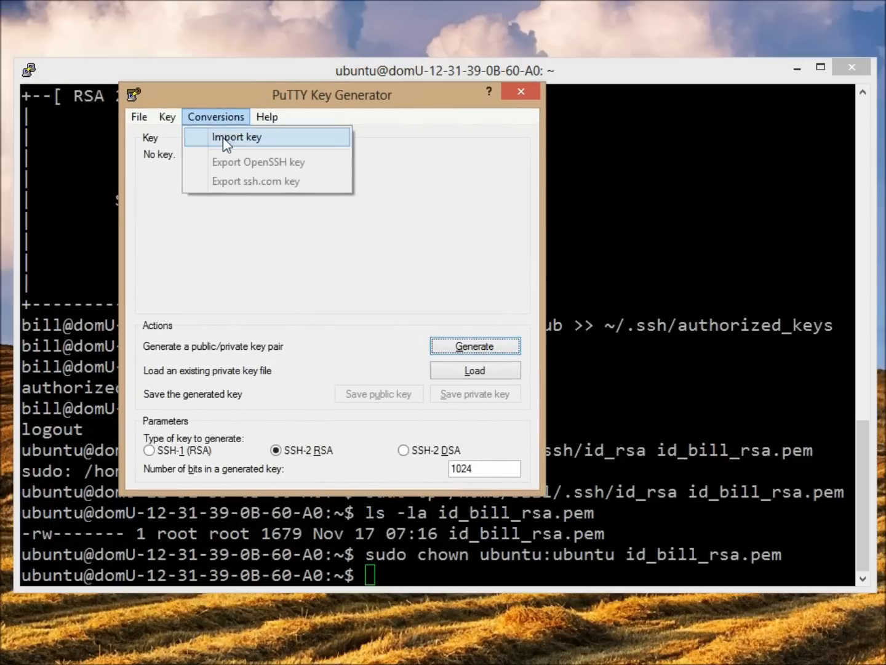
pyautogui.click(237, 136)
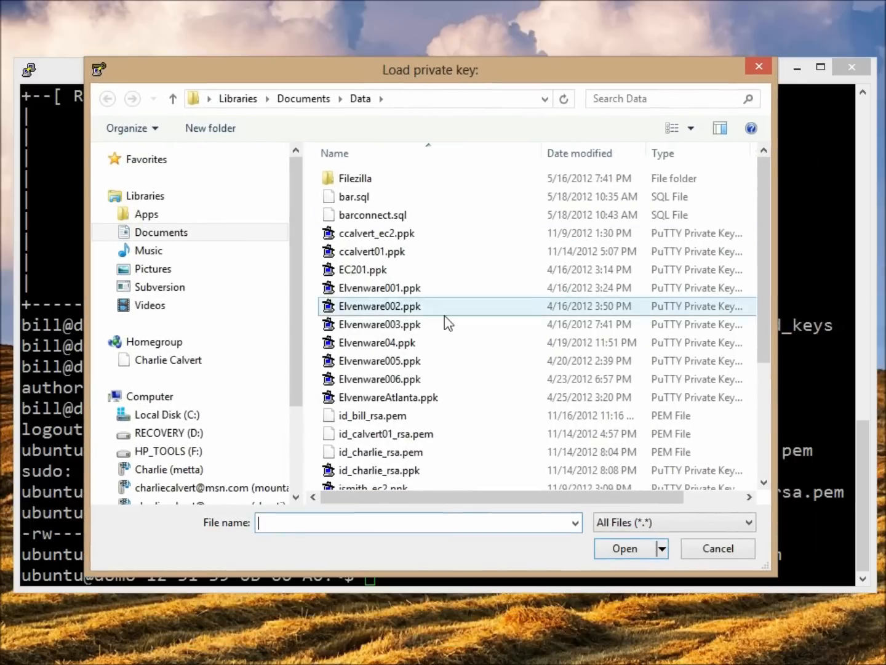
pyautogui.click(385, 434)
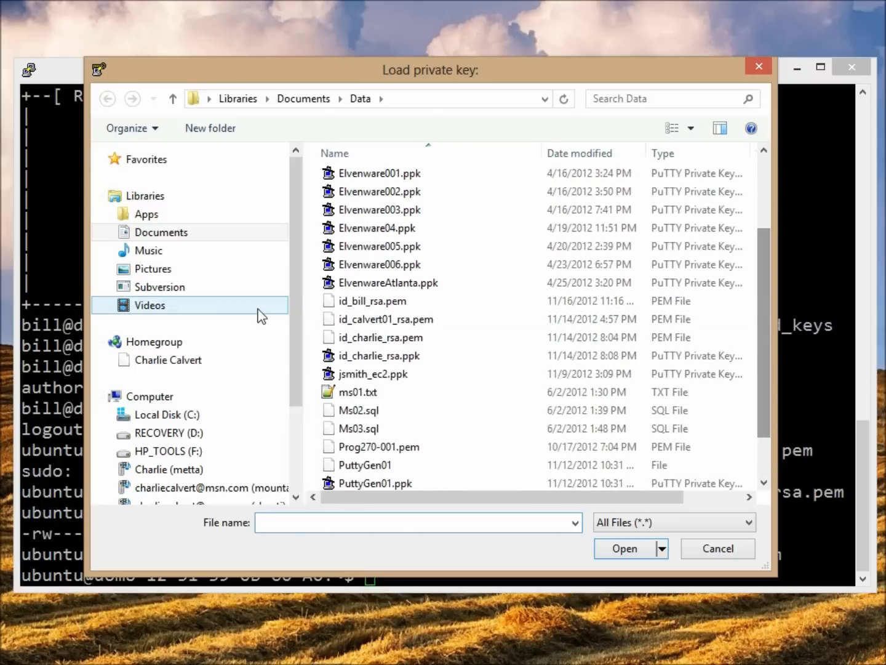
pyautogui.click(371, 301)
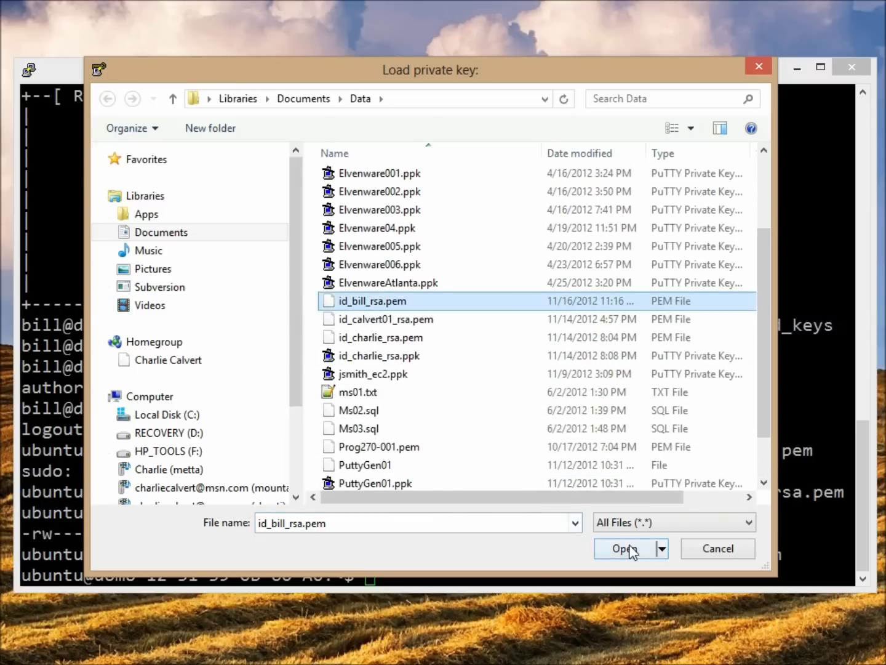
pyautogui.click(622, 549)
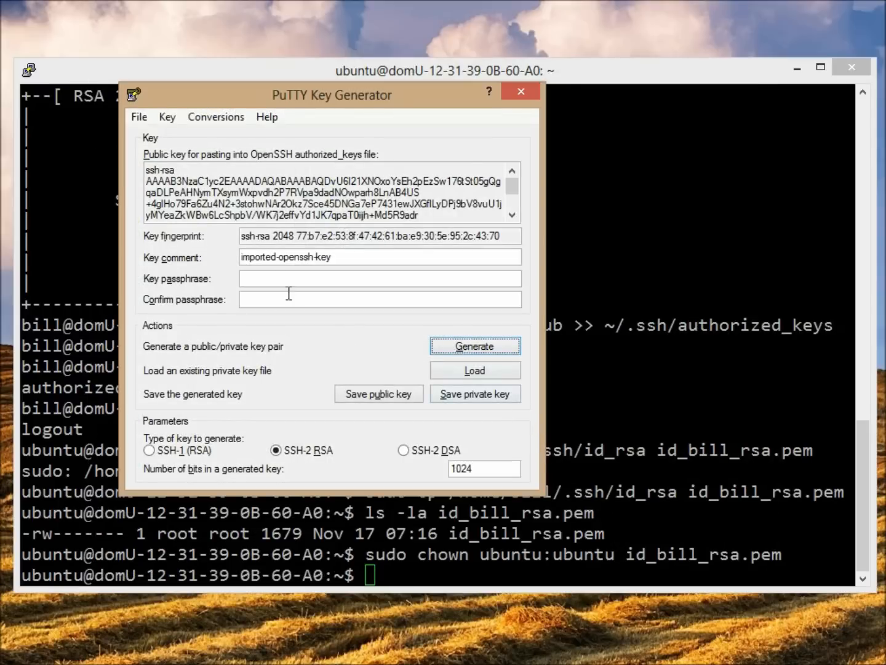
# Step: Add a passphrase, save the key as id_bill_rsa.ppk in Data, and close PuTTYgen
pyautogui.click(380, 278)
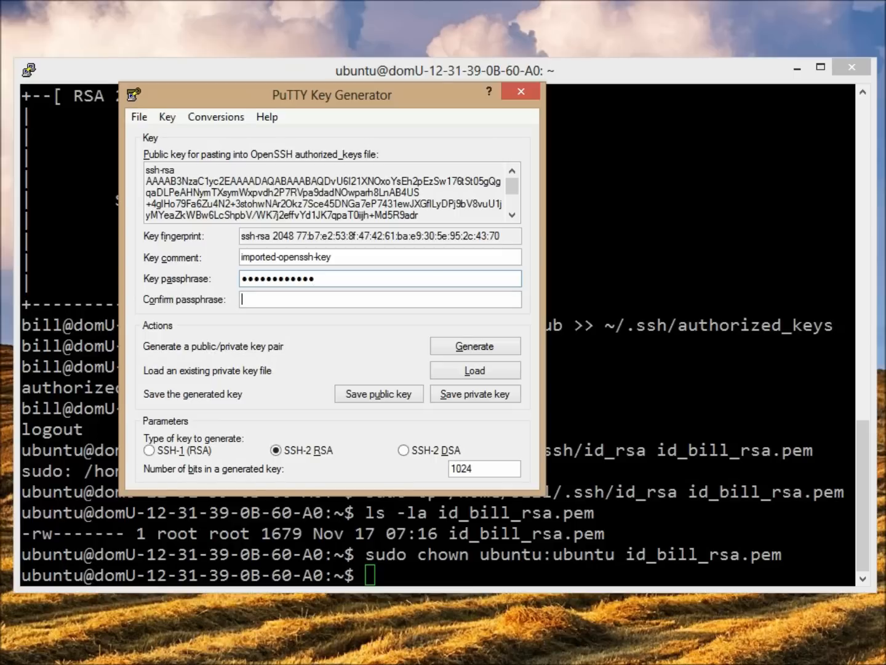
pyautogui.write('••••••••')
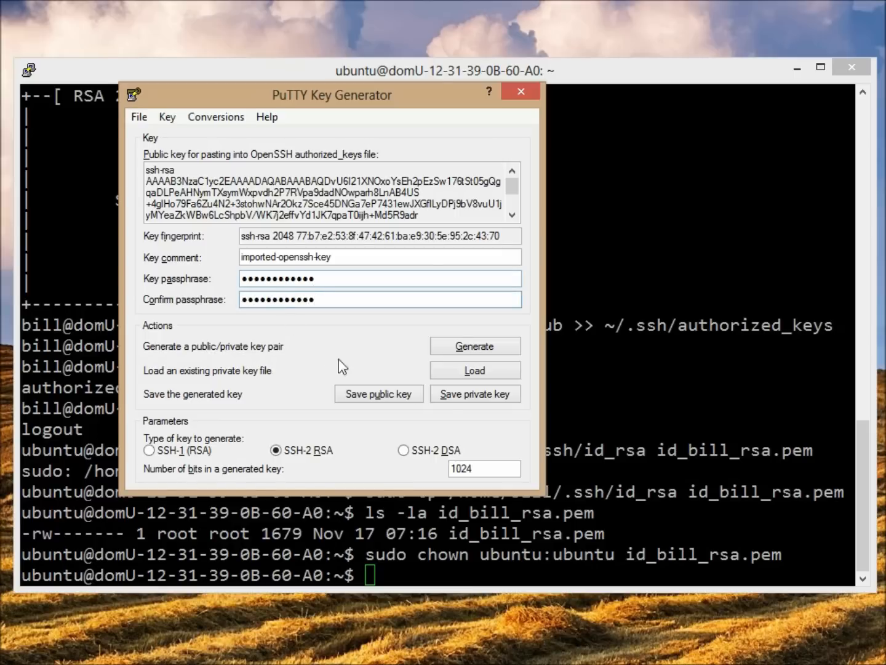
pyautogui.click(475, 393)
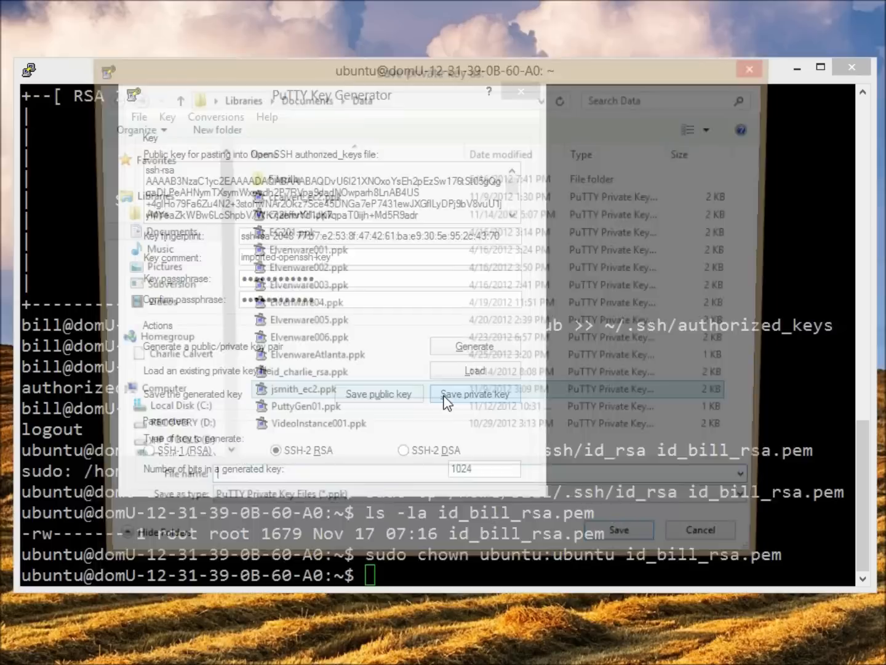
pyautogui.click(474, 394)
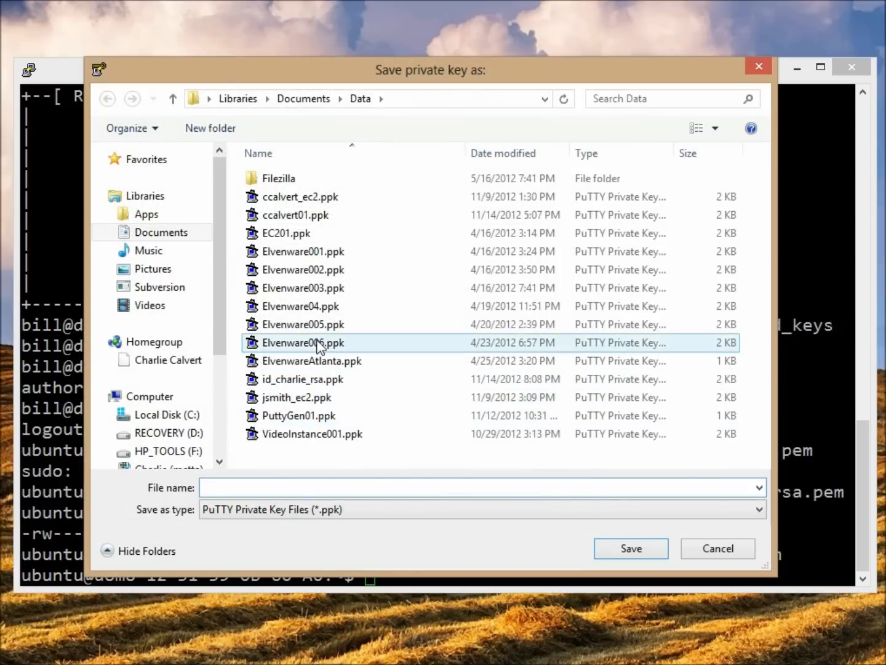
pyautogui.write('id_bill_rsa.ppk')
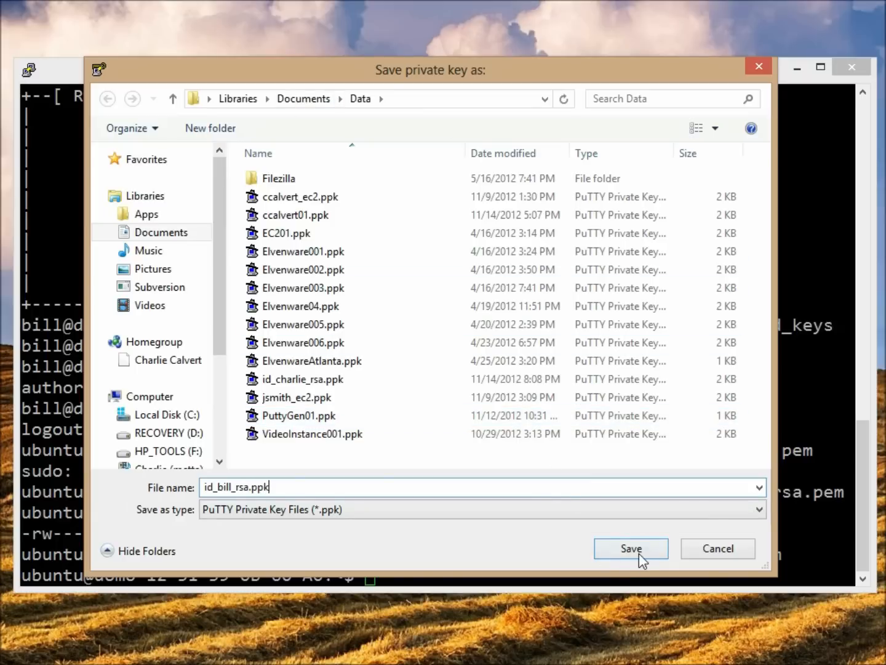
pyautogui.click(630, 548)
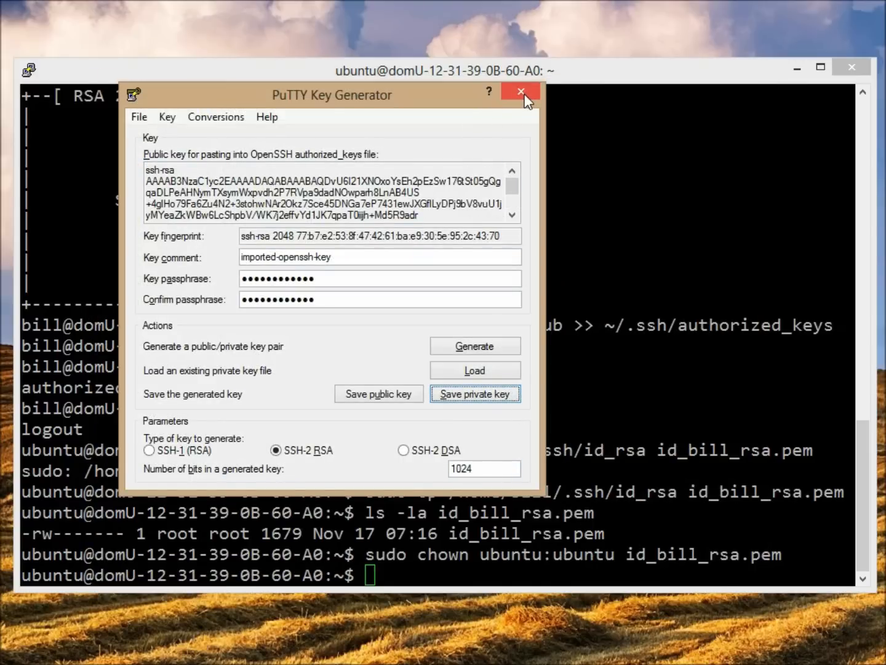
pyautogui.click(520, 91)
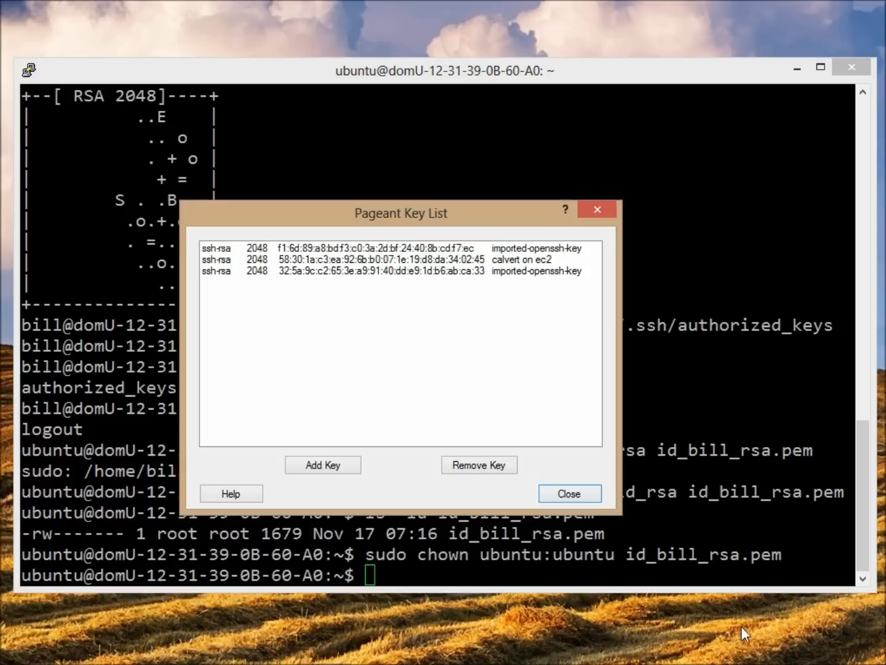
# Step: Add id_bill_rsa.ppk to Pageant, unlock it with its passphrase, and close the key list
pyautogui.click(323, 465)
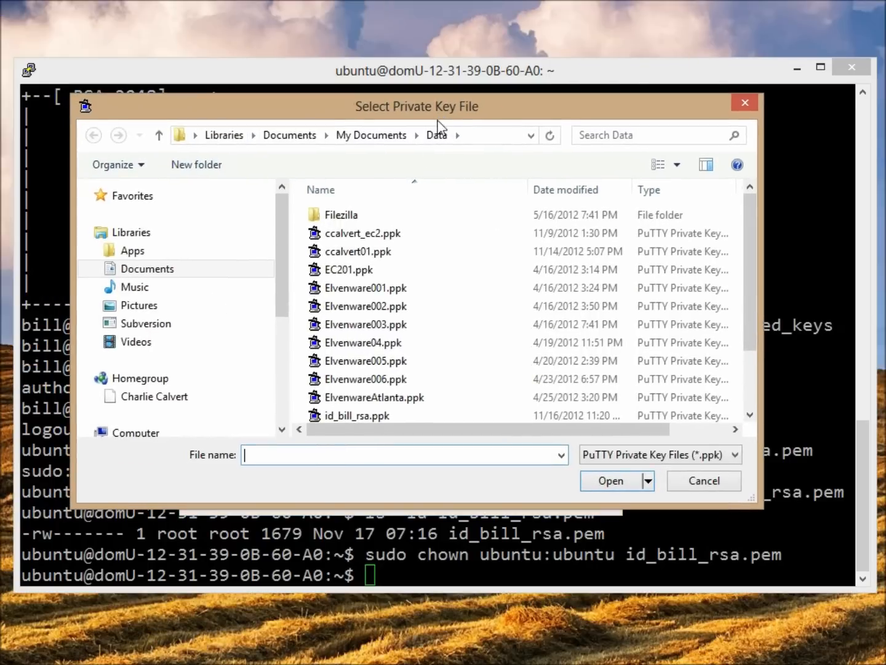
pyautogui.click(365, 287)
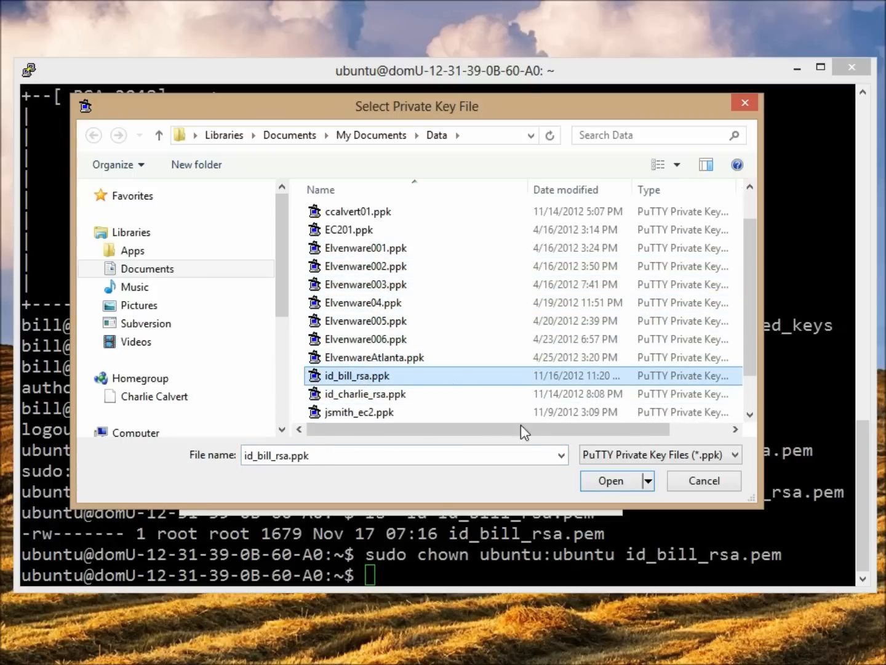
pyautogui.click(610, 480)
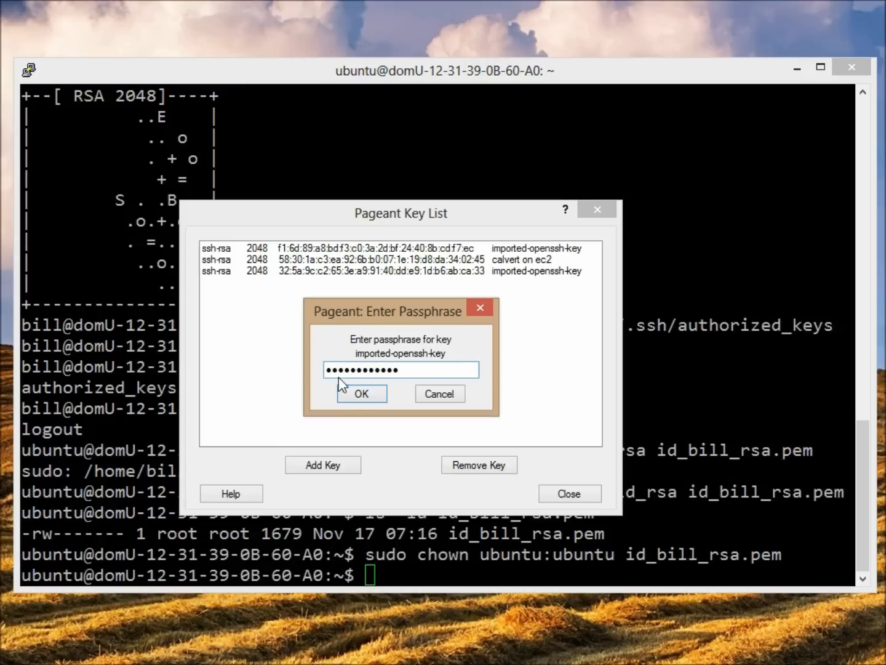
pyautogui.click(361, 393)
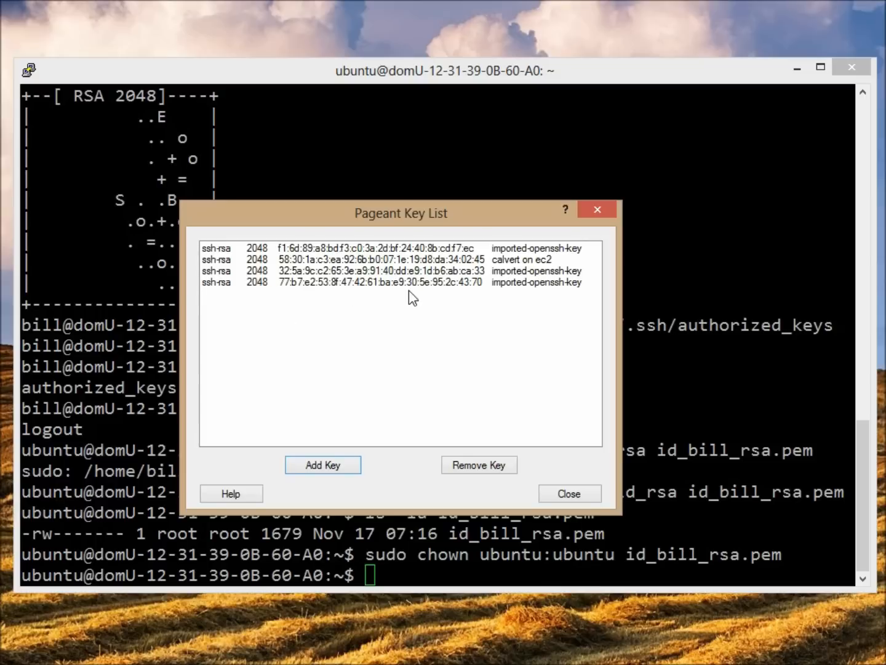
pyautogui.moveTo(513, 473)
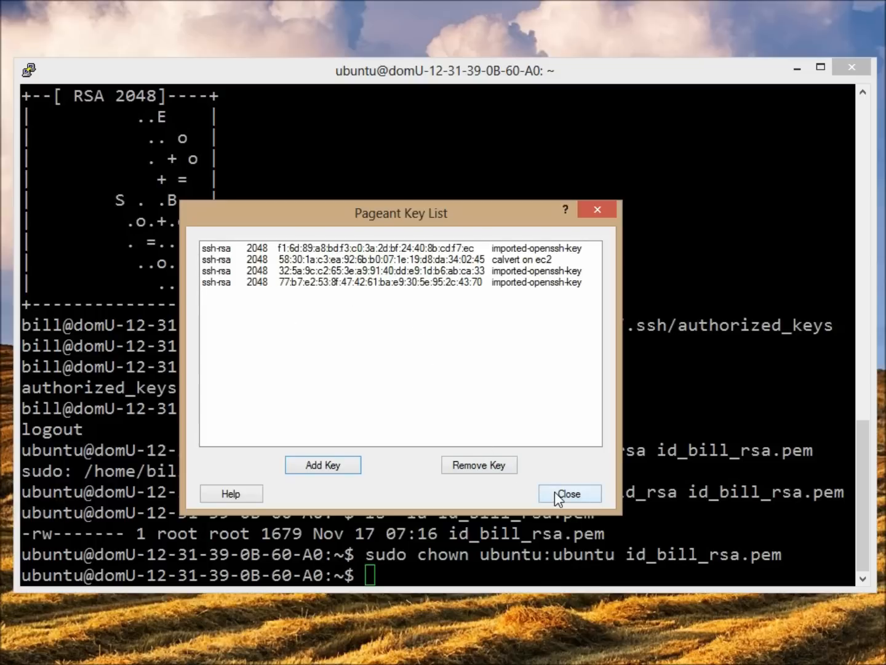
pyautogui.click(568, 494)
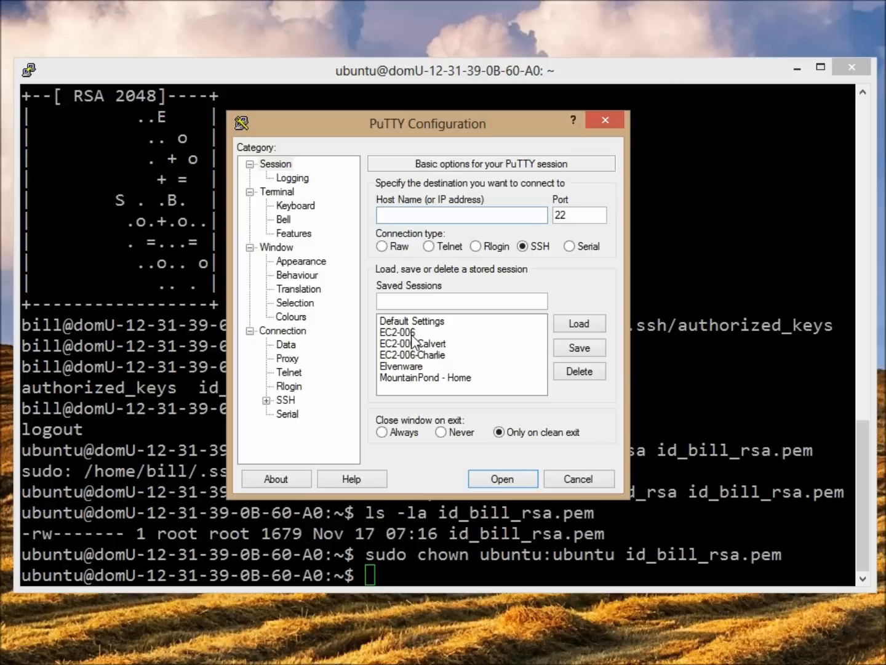
# Step: Load the EC2-006 session and save a copy as EC2-006-Bill
pyautogui.click(398, 333)
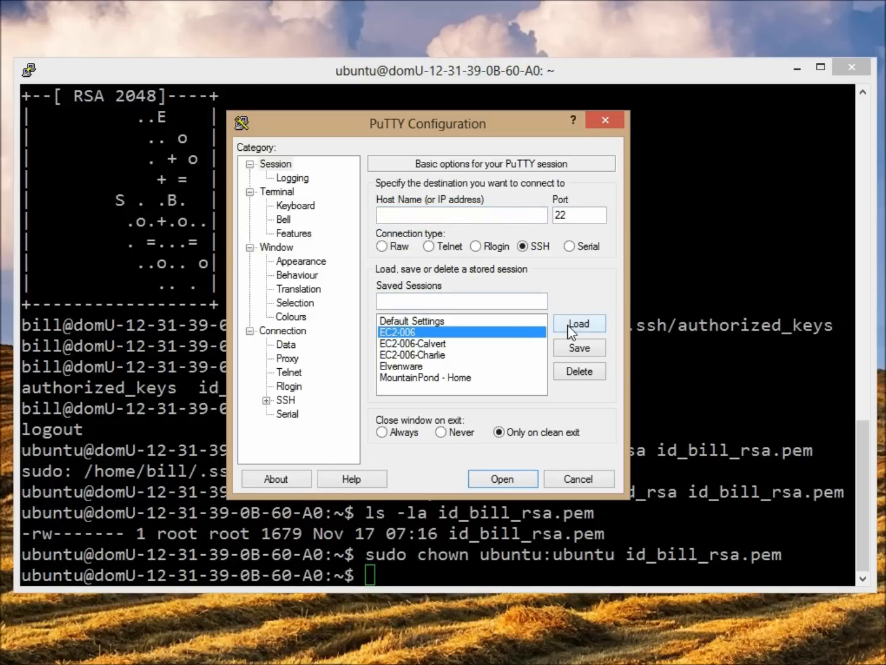
pyautogui.click(578, 324)
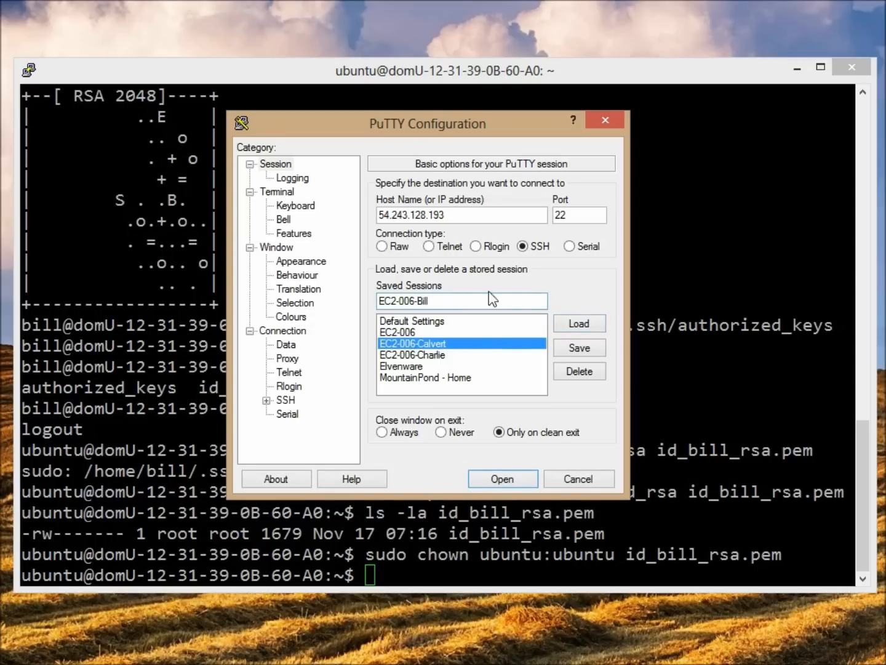
pyautogui.click(579, 348)
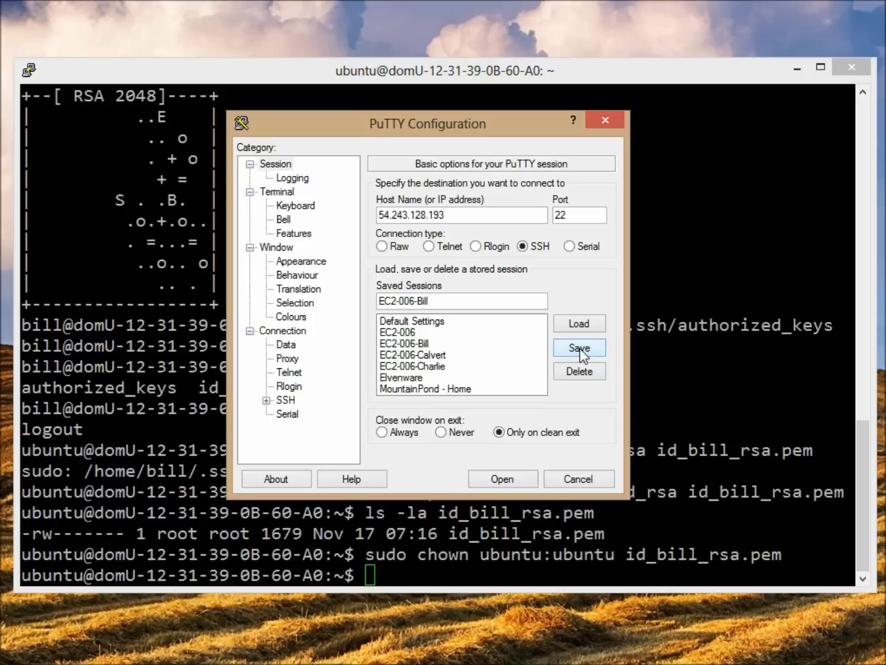
# Step: Set EC2-006-Bill's auto-login username to bill and review the SSH authentication settings
pyautogui.click(404, 344)
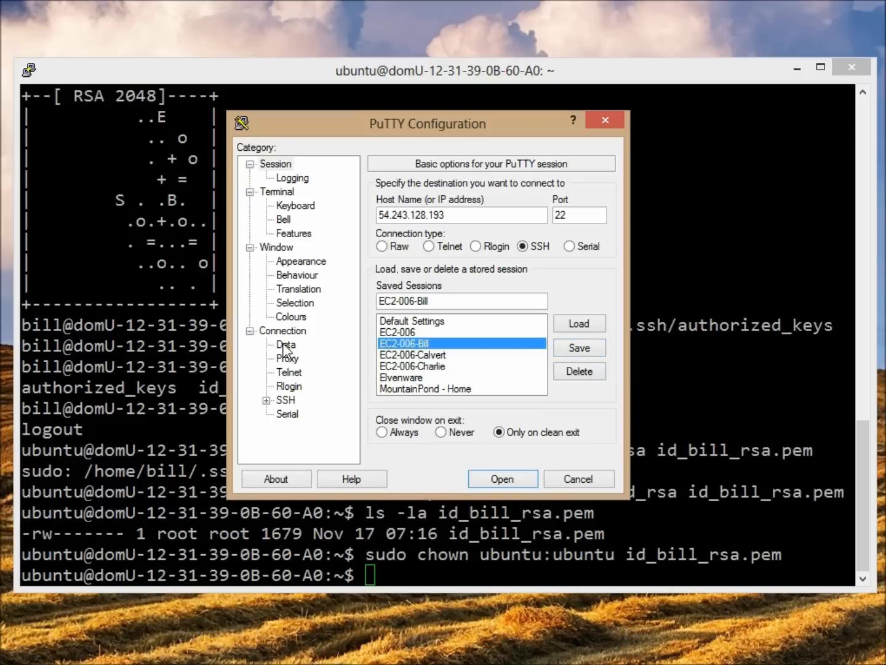
pyautogui.click(285, 345)
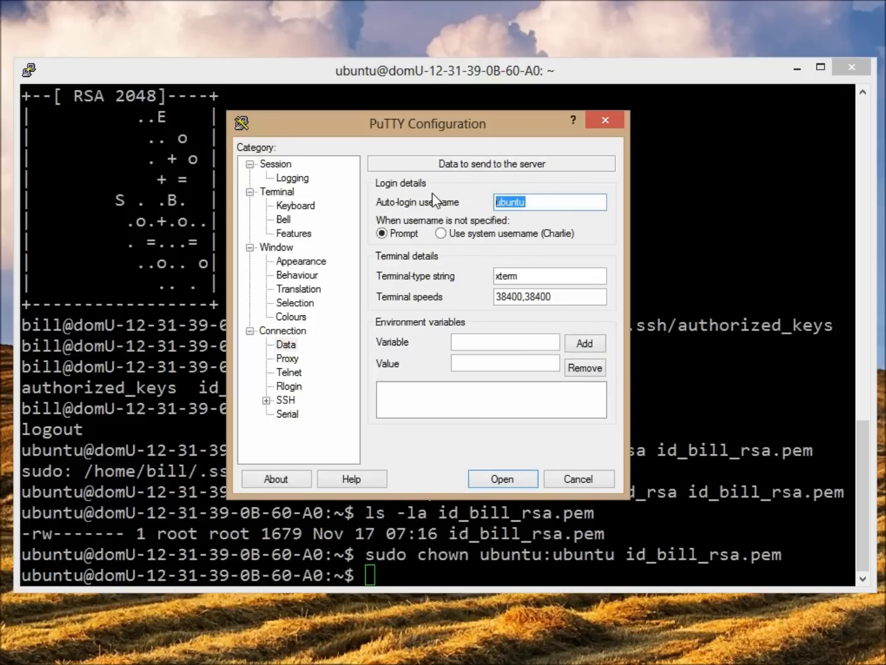
pyautogui.write('bill')
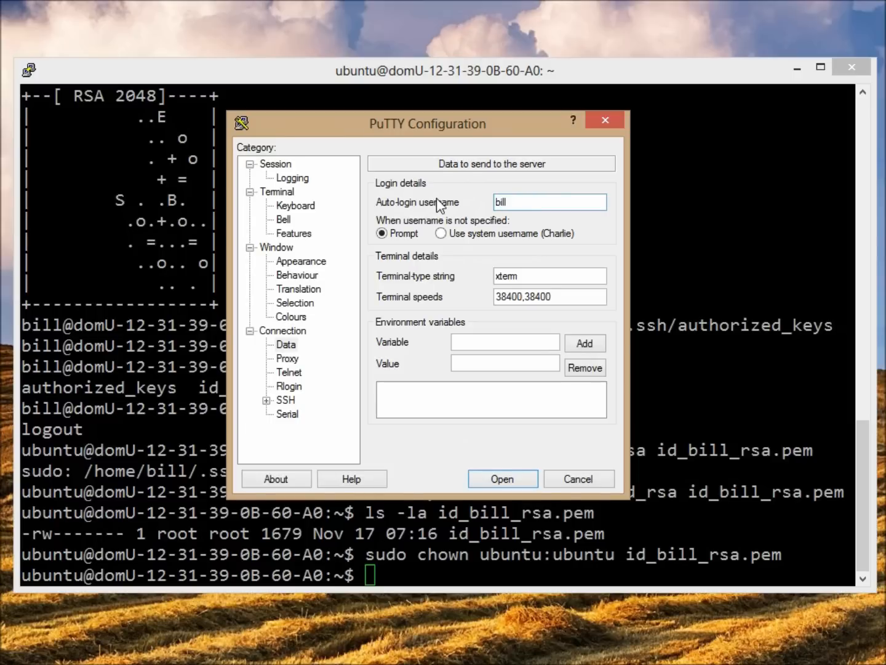
pyautogui.click(276, 164)
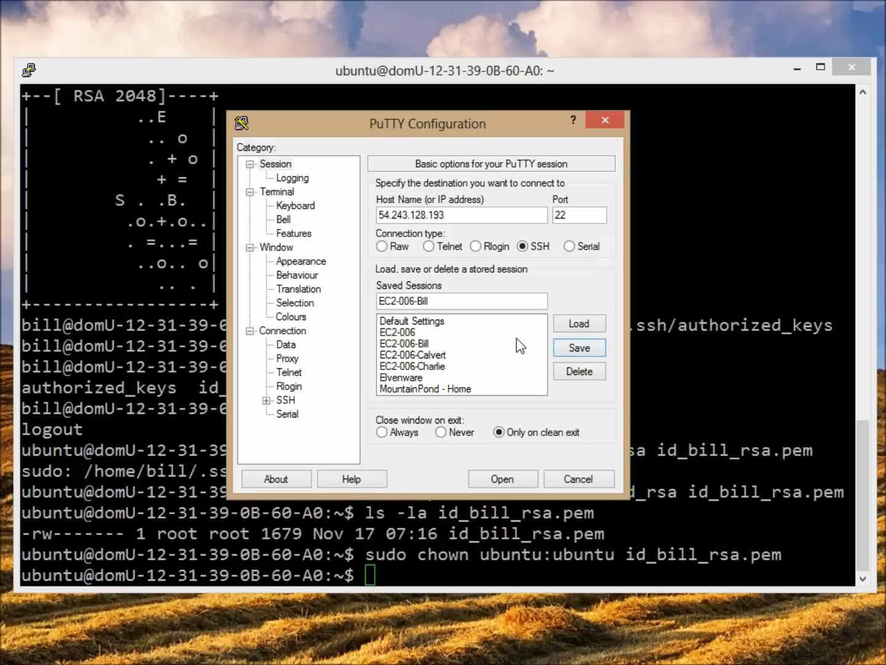
pyautogui.moveTo(292, 378)
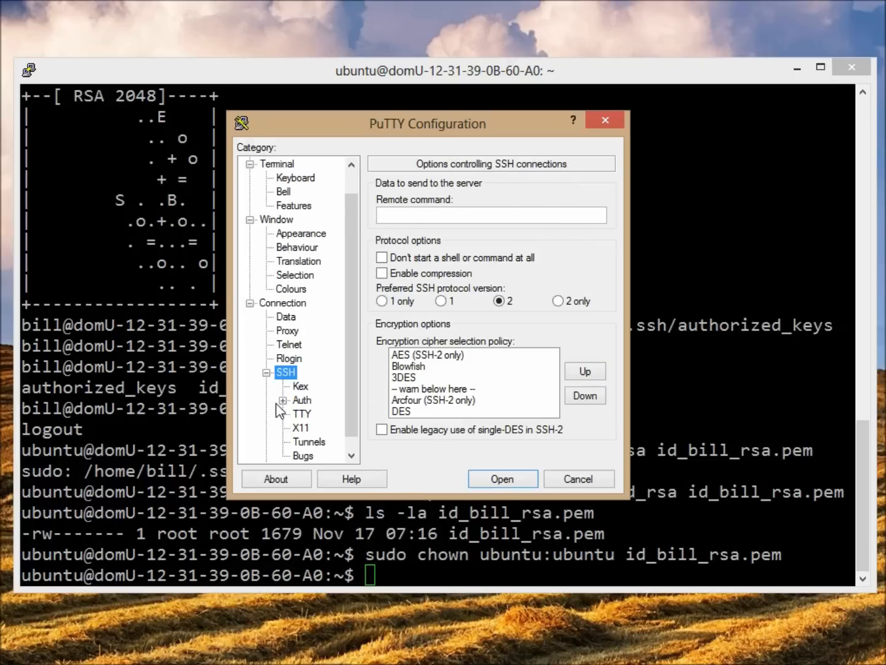
pyautogui.click(303, 400)
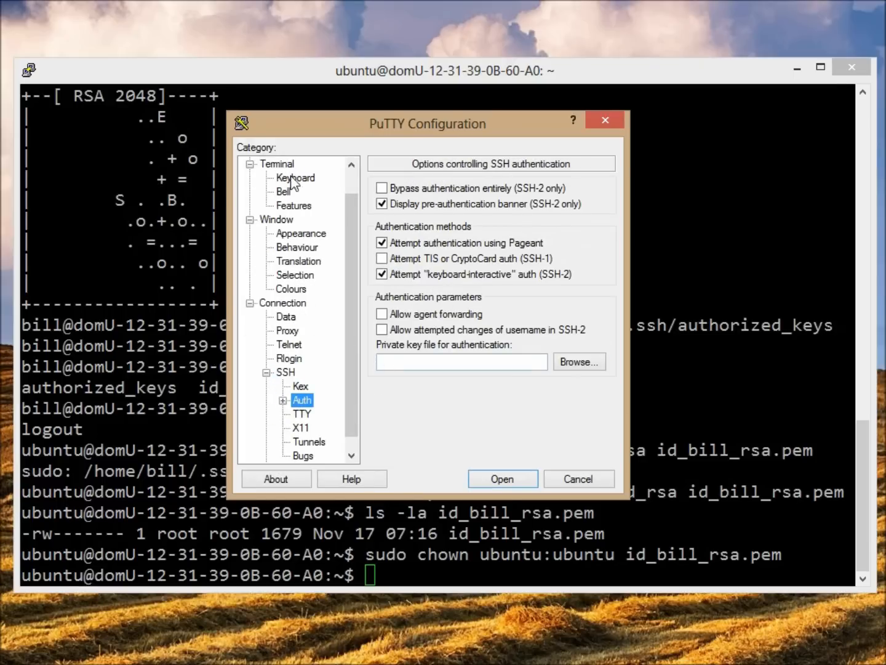
pyautogui.click(278, 191)
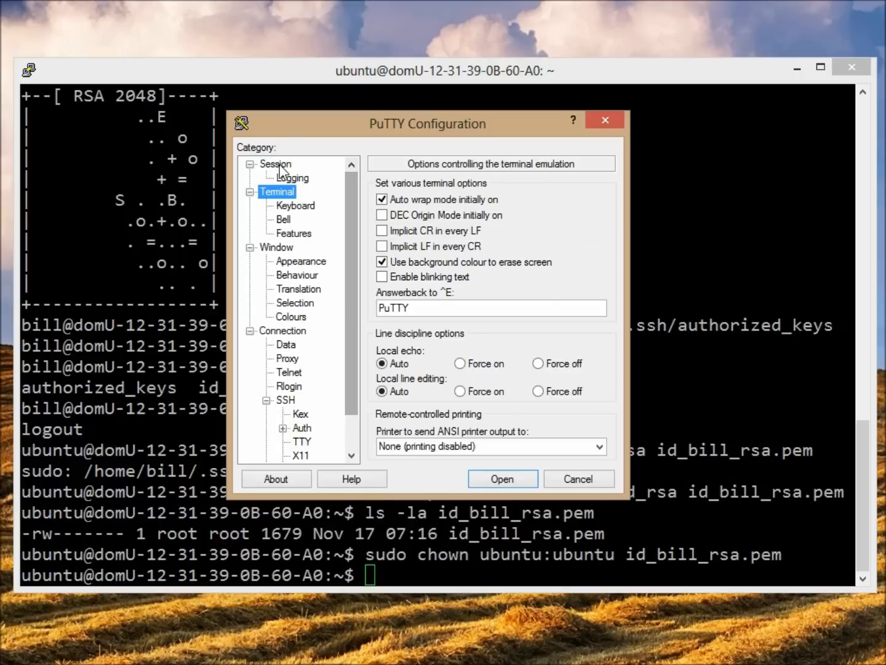
pyautogui.click(276, 164)
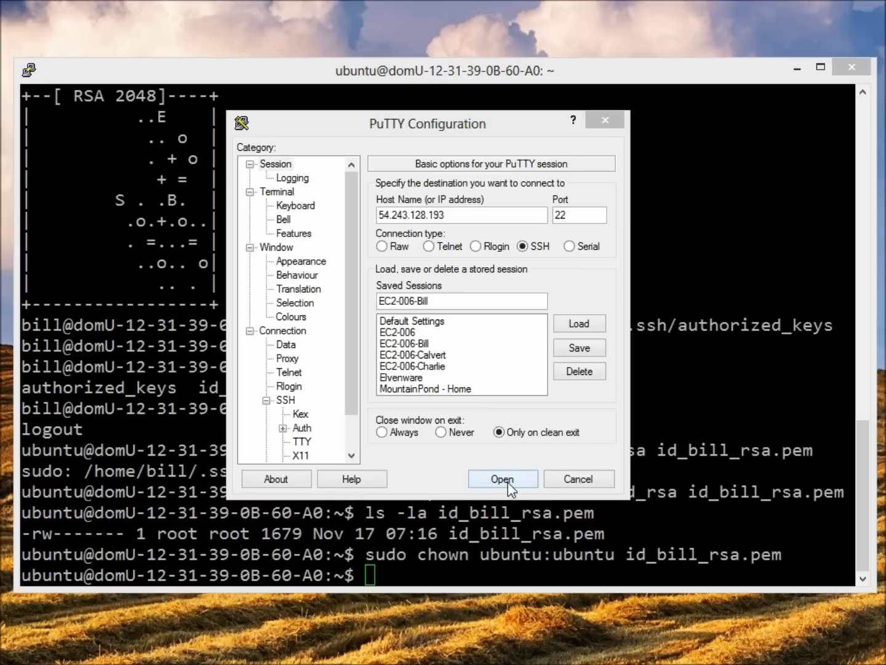
# Step: Open the EC2-006-Bill session and run ls at bill's prompt
pyautogui.click(501, 479)
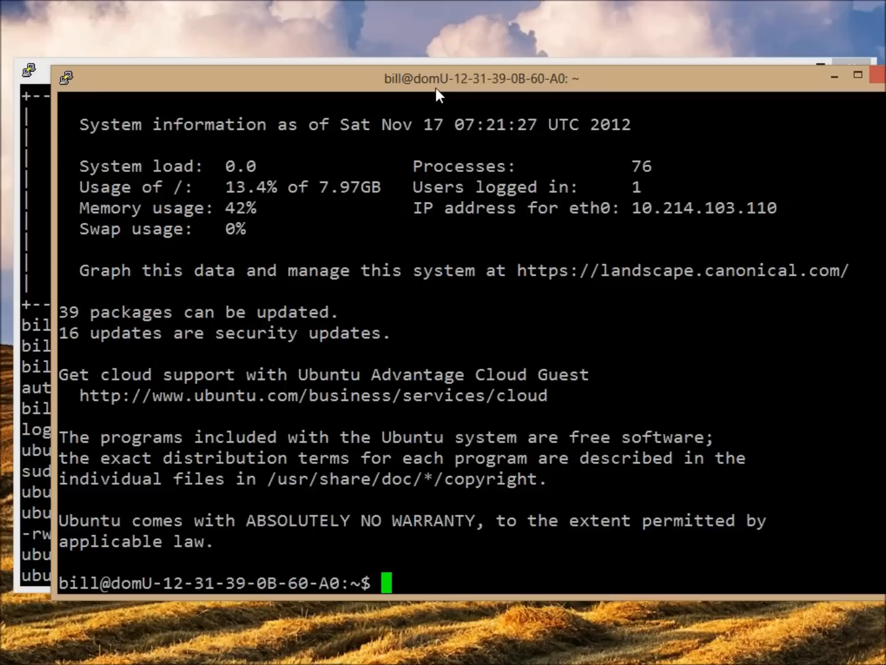
pyautogui.moveTo(424, 85)
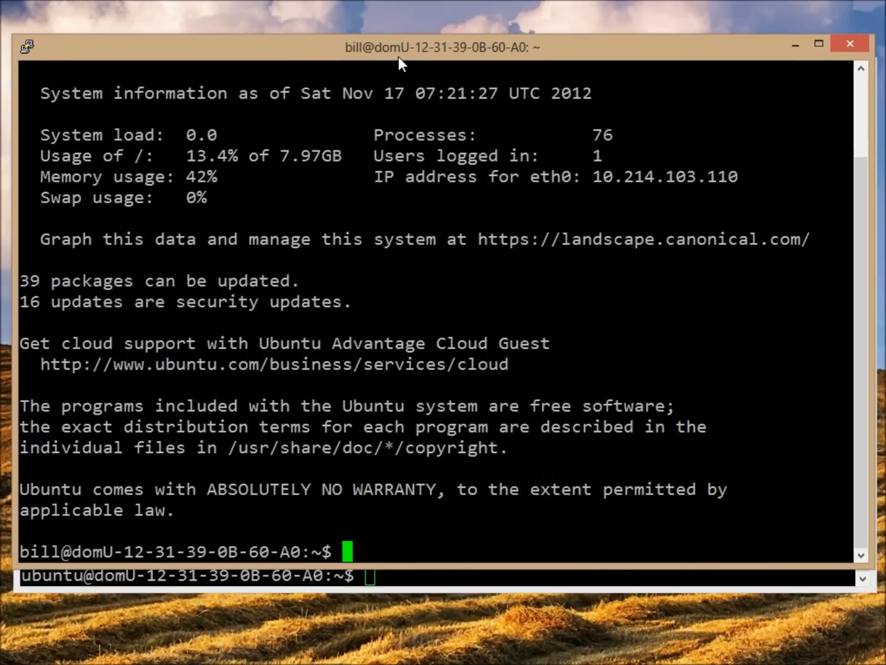
pyautogui.write('ls')
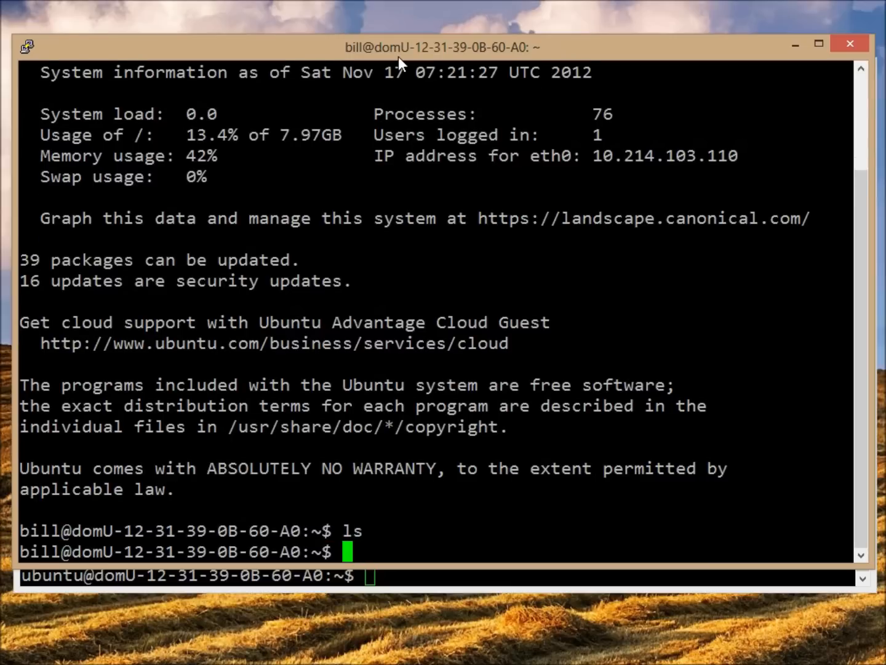
pyautogui.moveTo(652, 504)
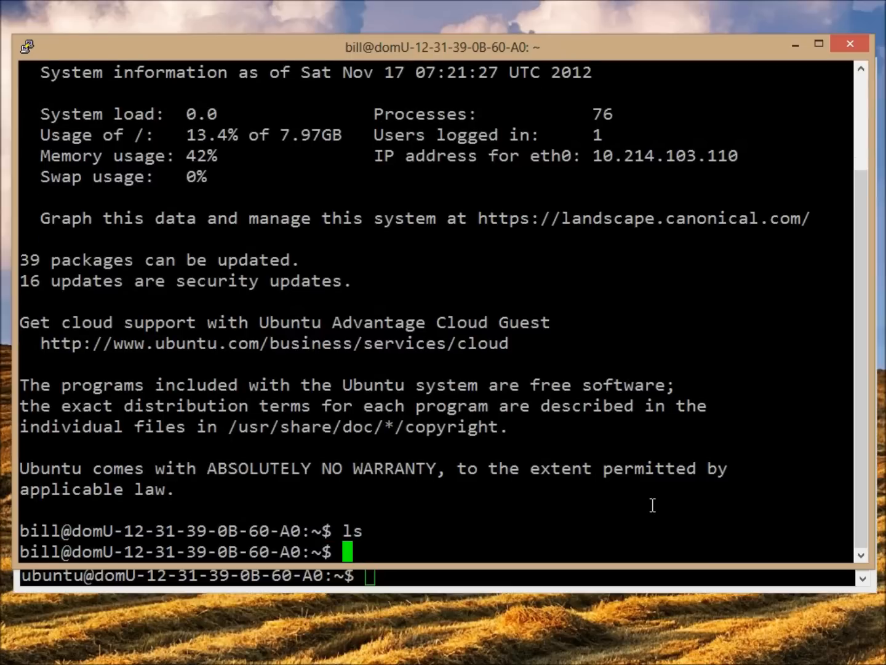